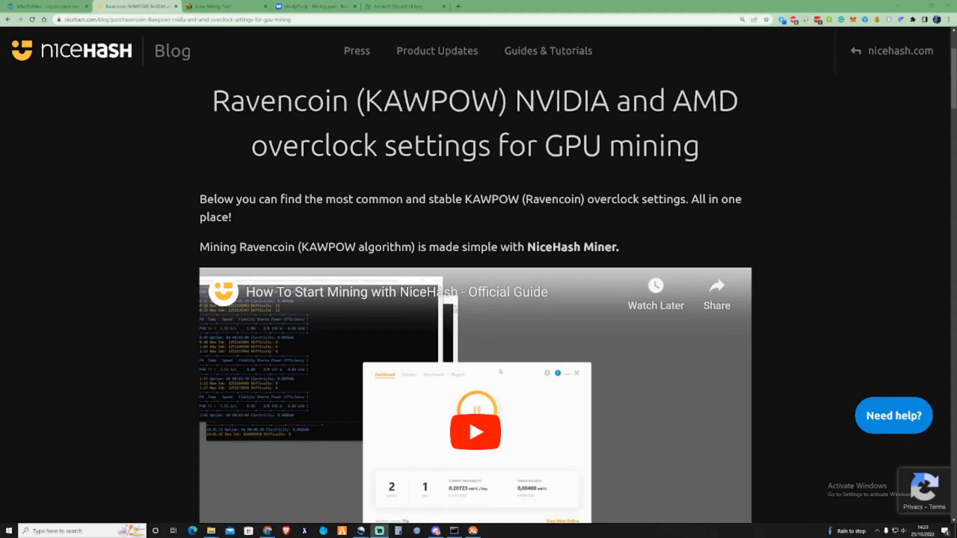
mouse_move(351, 124)
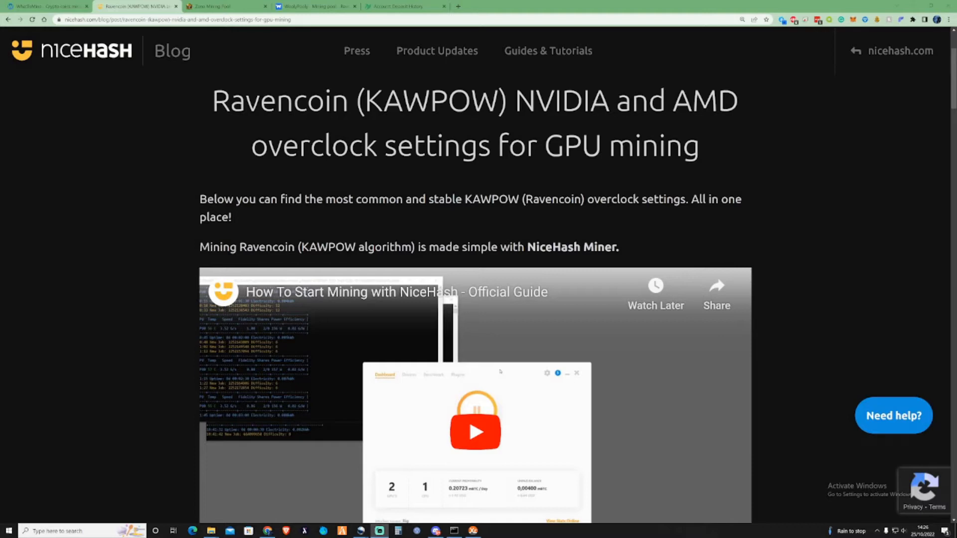
mouse_move(419, 122)
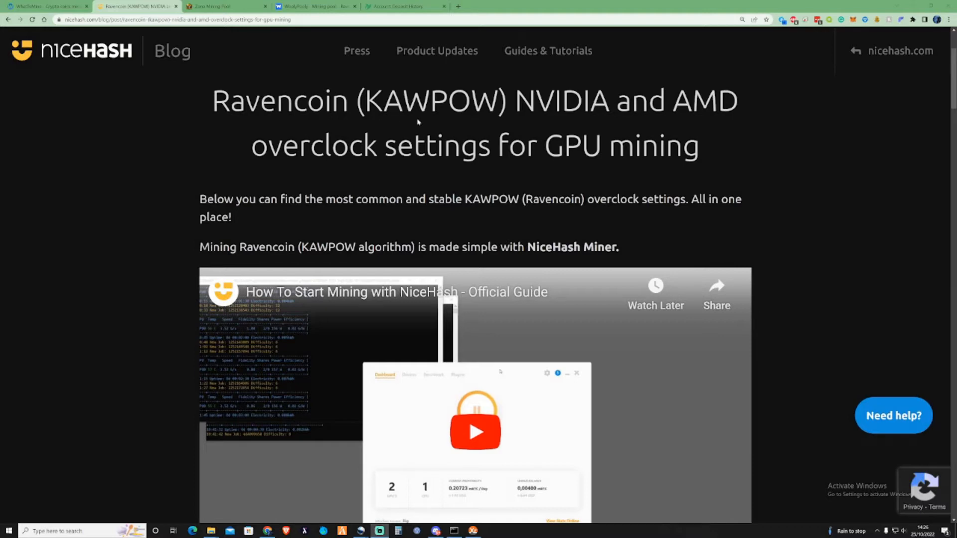
mouse_move(418, 122)
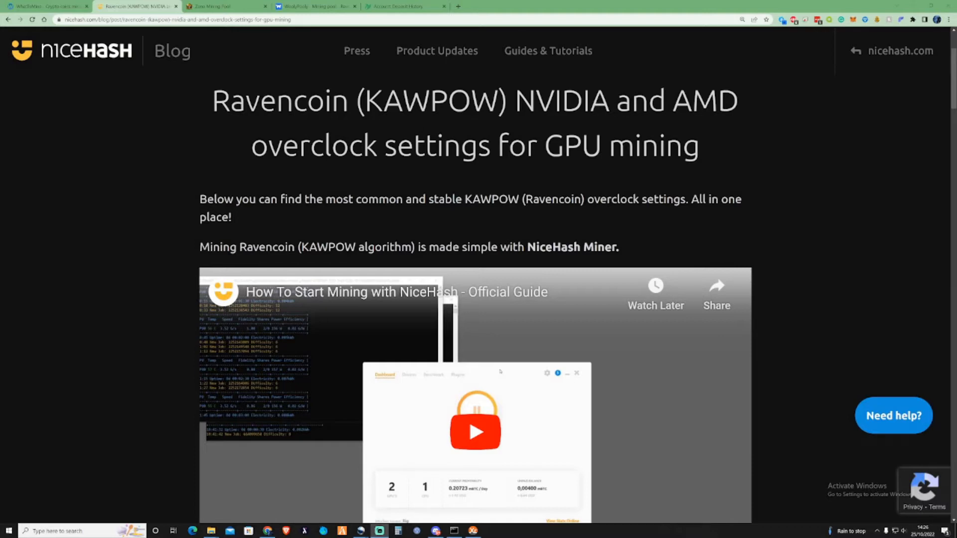
mouse_move(435, 172)
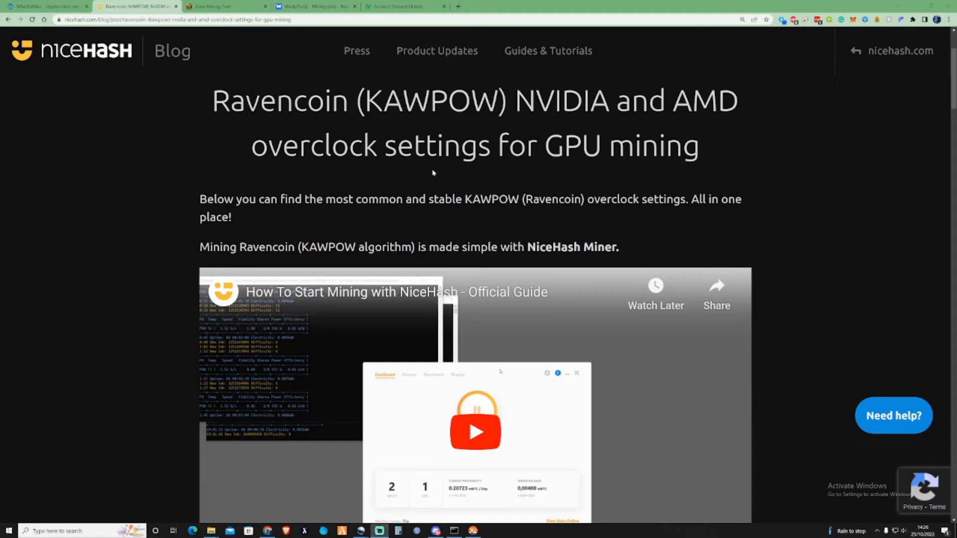
mouse_move(429, 185)
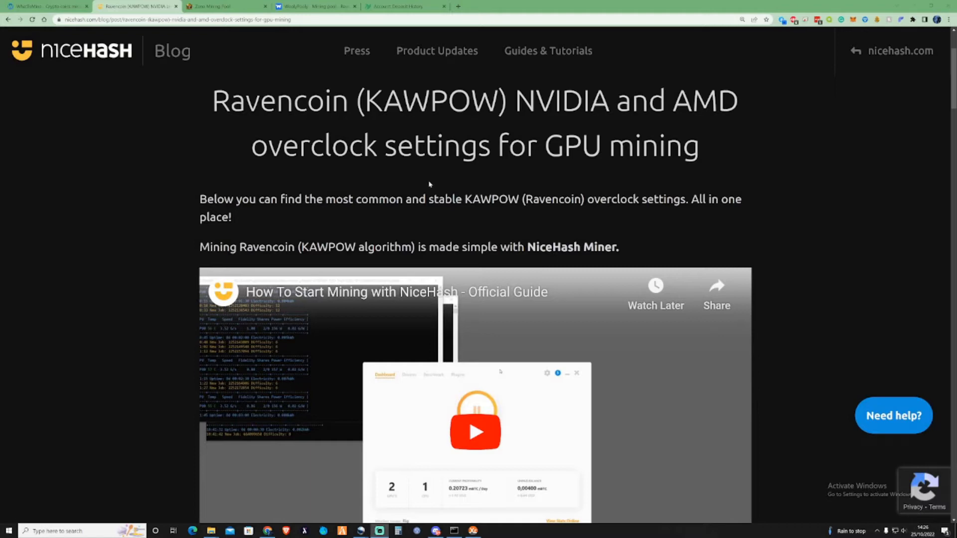
Scroll into the Ravencoin KAWPOW post and highlight its opening sentence about overclock settings.
scroll("down", 3)
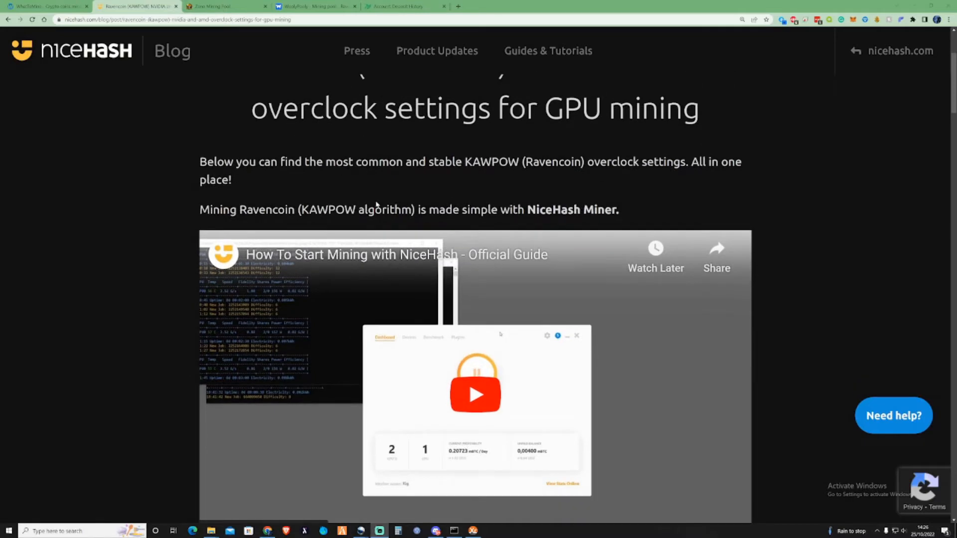
scroll("down", 3)
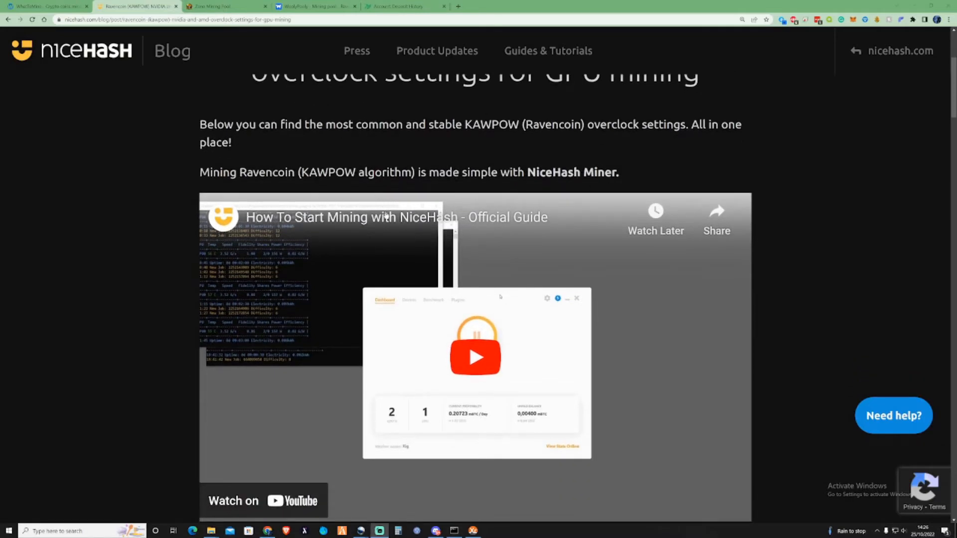
mouse_move(521, 368)
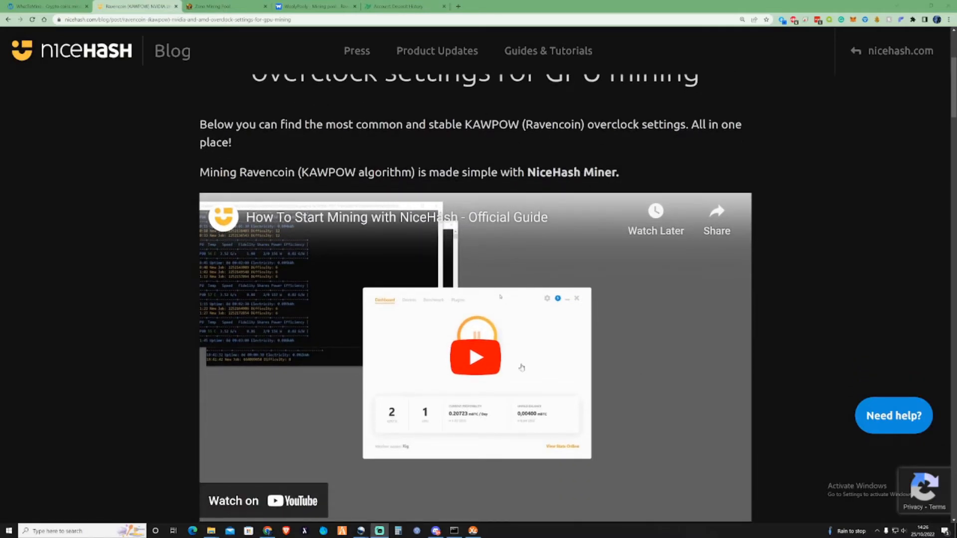
scroll("down", 3)
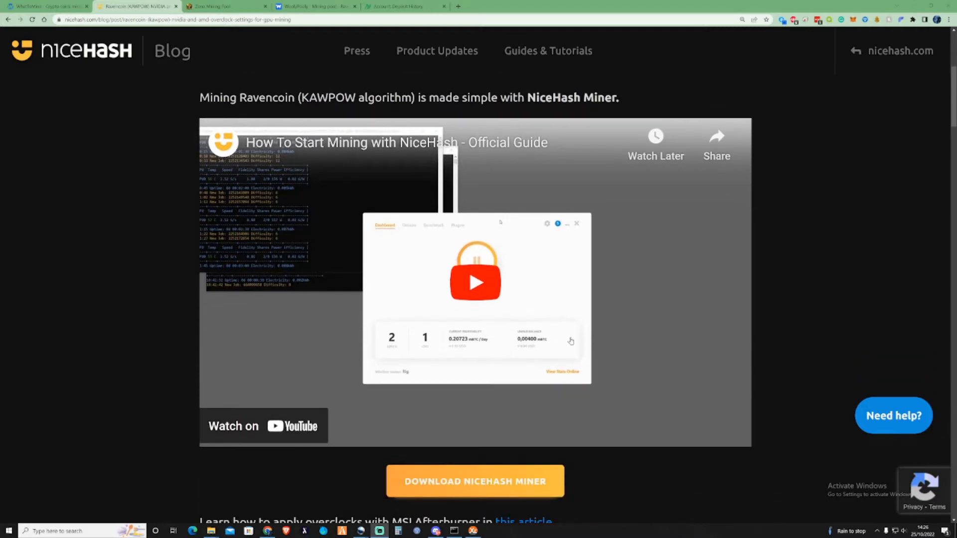
scroll("down", 3)
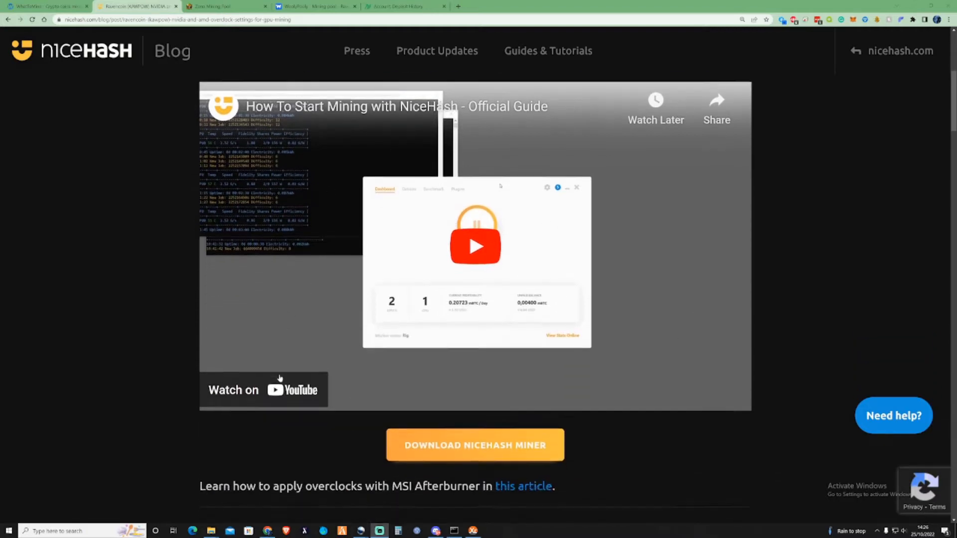
scroll("down", 3)
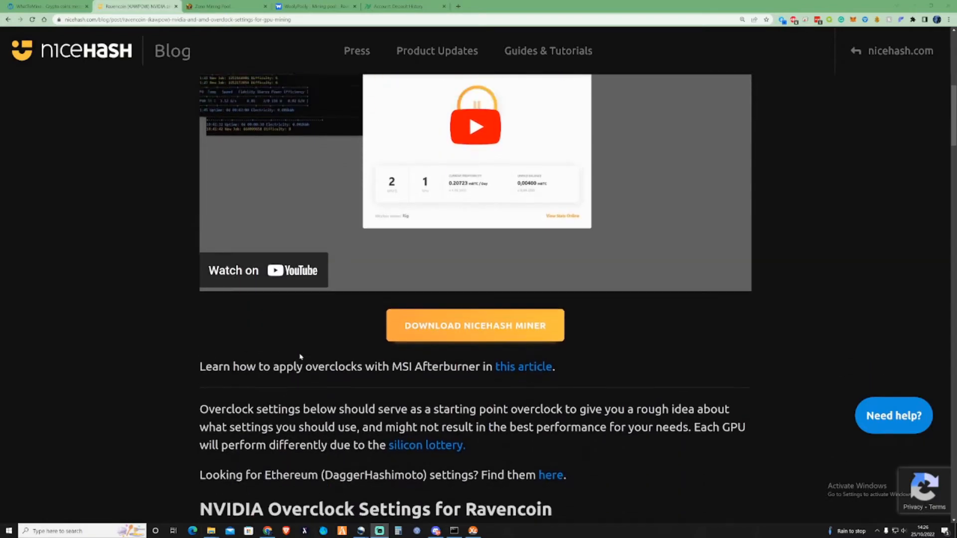
scroll("up", 3)
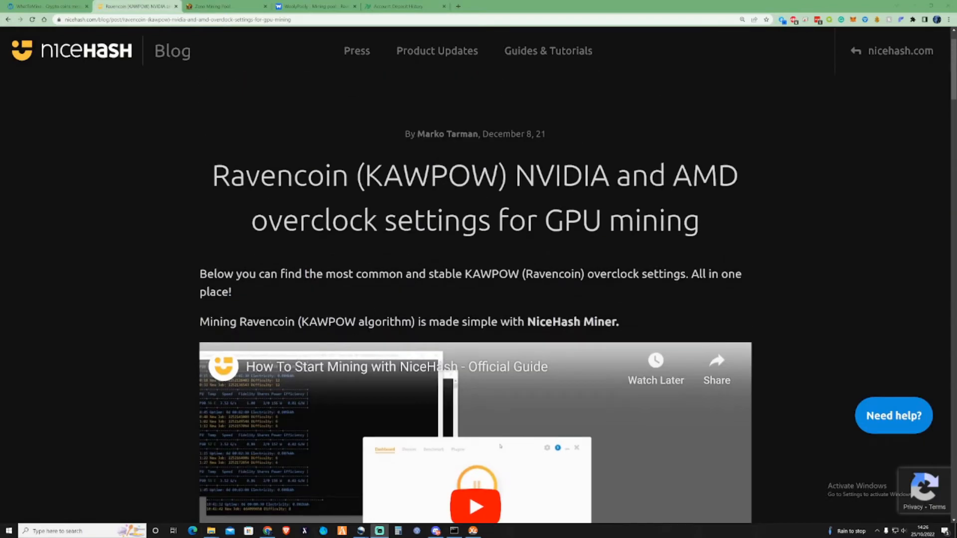
triple_click(475, 133)
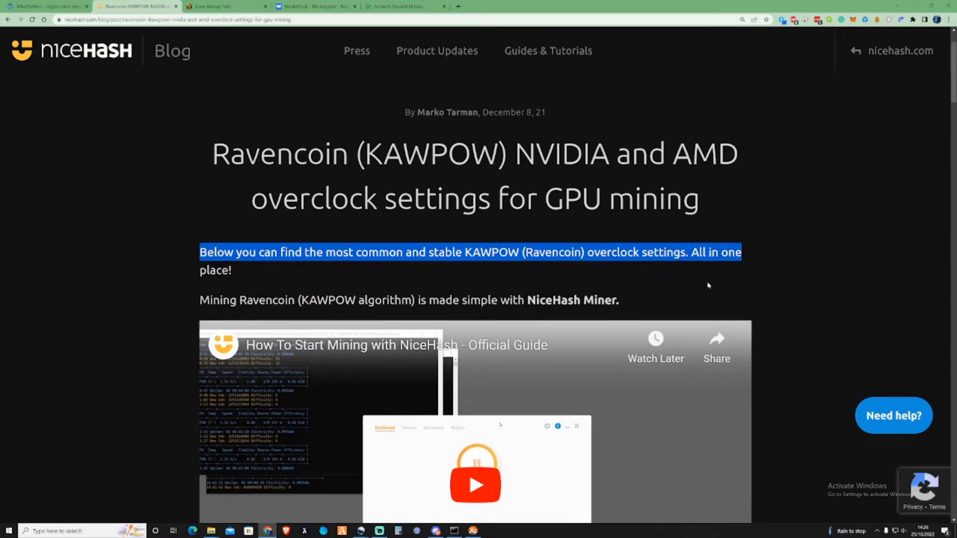
Scroll down through the NVIDIA Ravencoin table to the RTX 2080 Super rows.
scroll("down", 3)
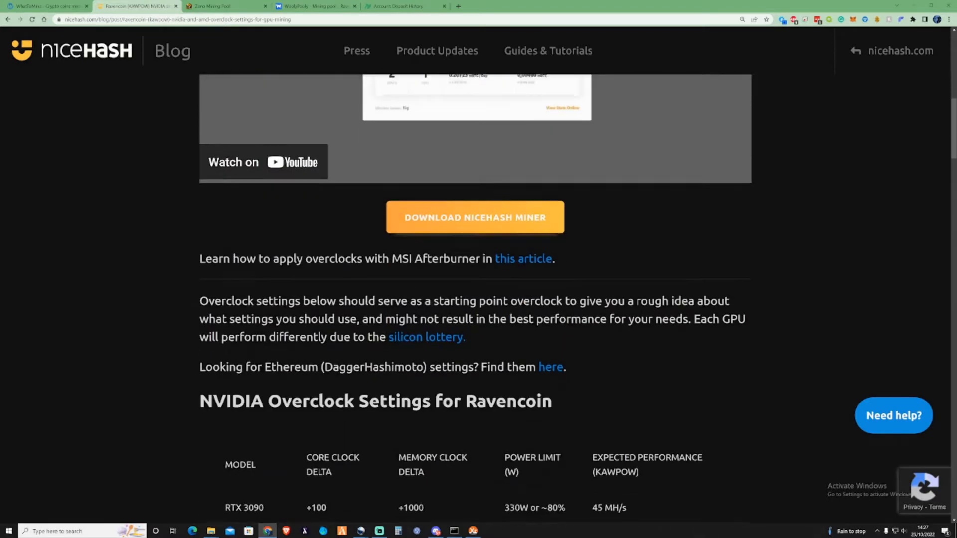
scroll("down", 3)
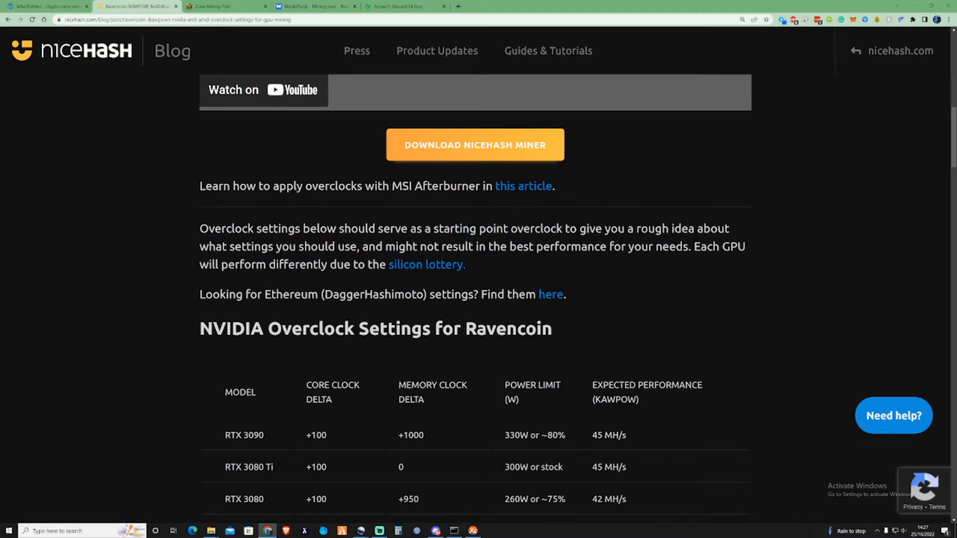
mouse_move(522, 261)
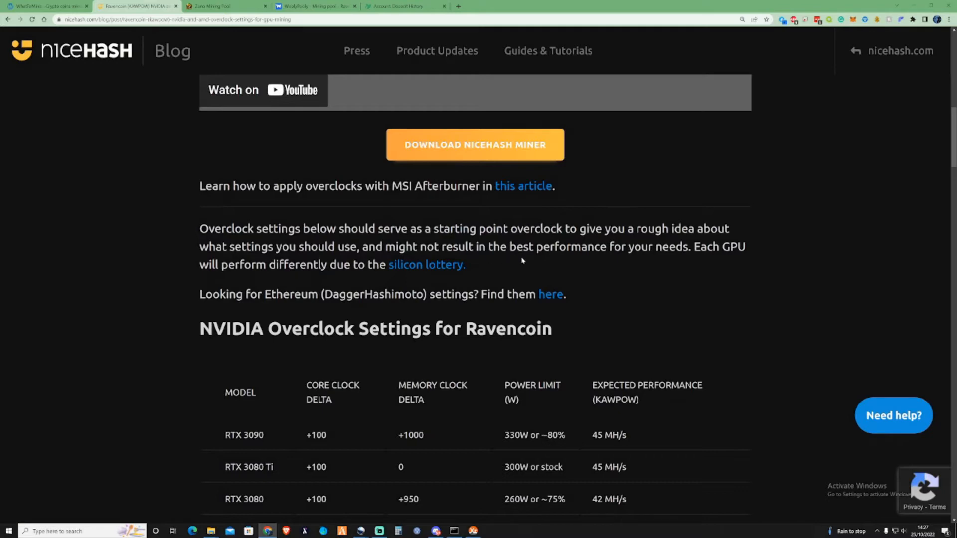
mouse_move(702, 272)
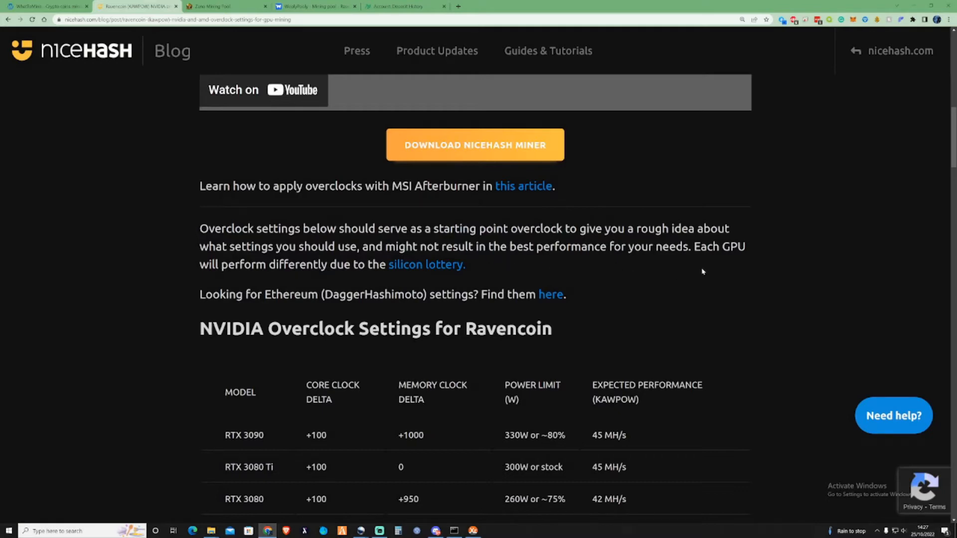
scroll("down", 3)
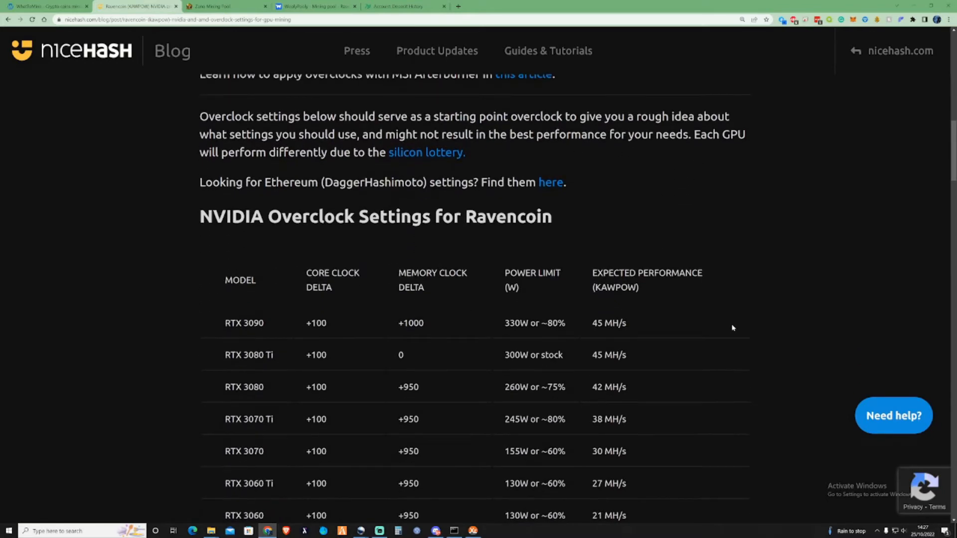
mouse_move(615, 336)
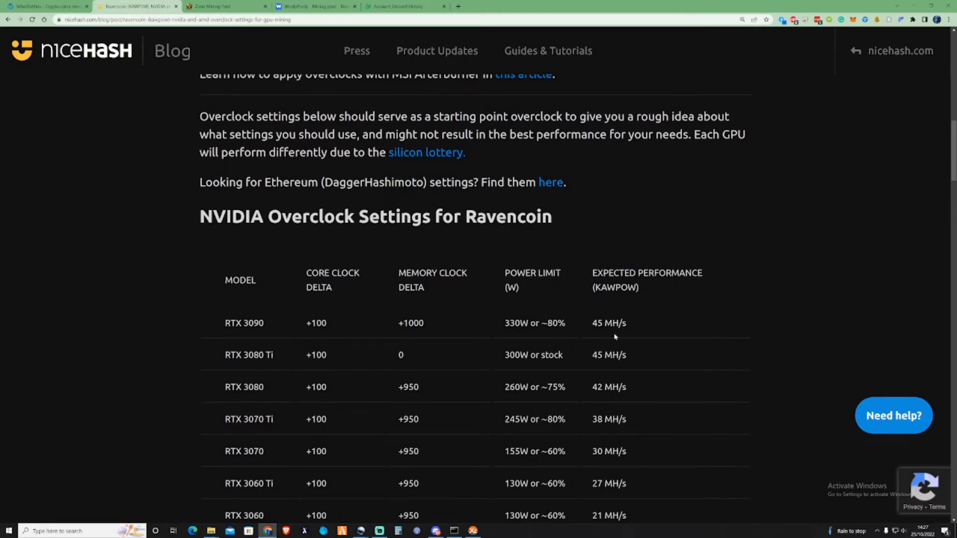
mouse_move(454, 317)
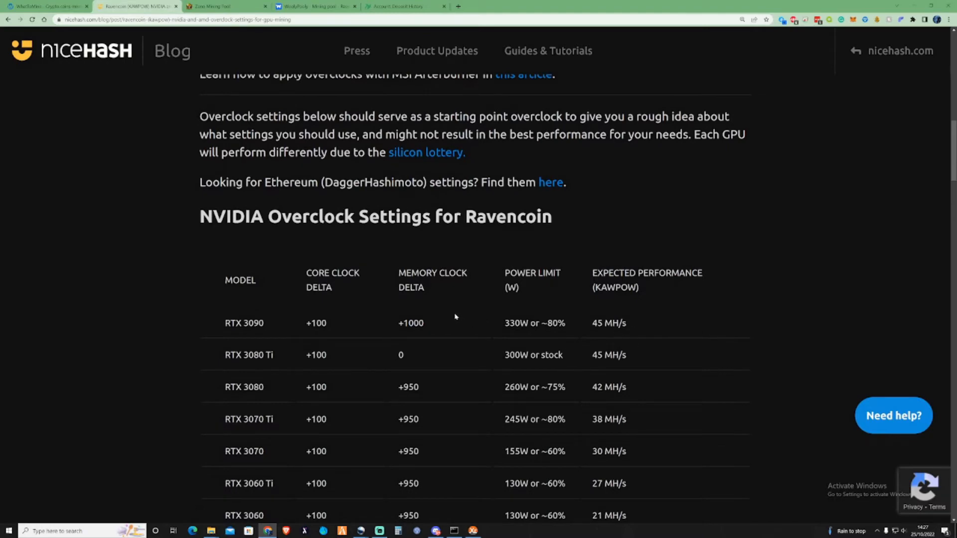
mouse_move(572, 327)
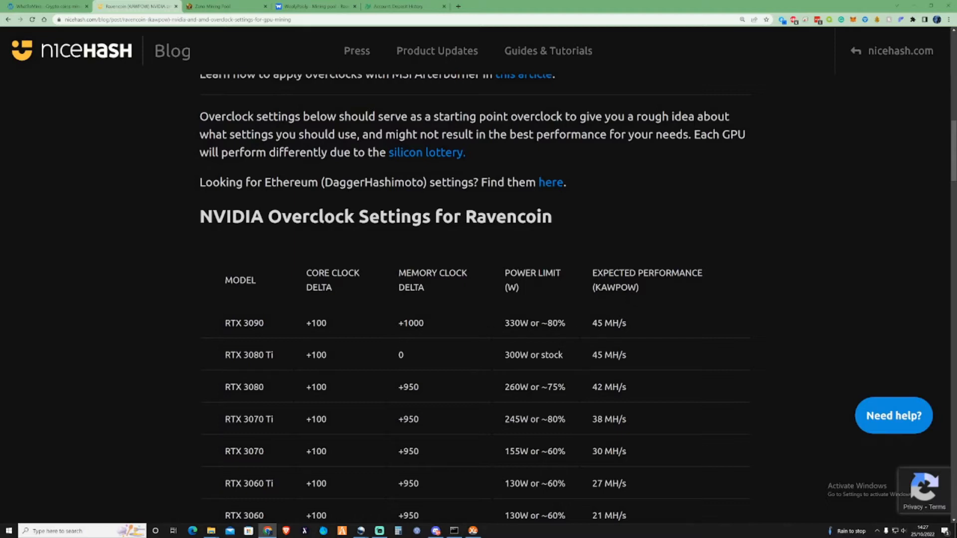
mouse_move(542, 334)
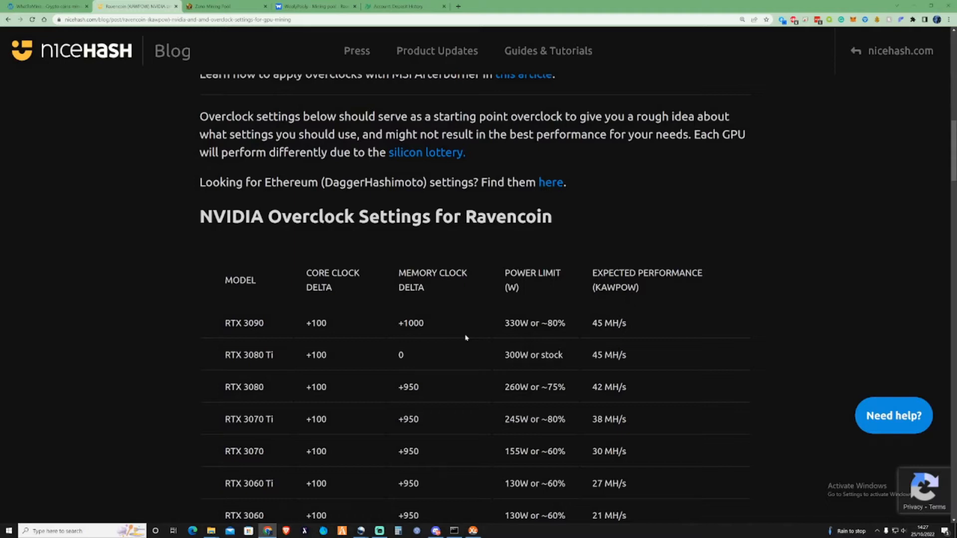
mouse_move(338, 323)
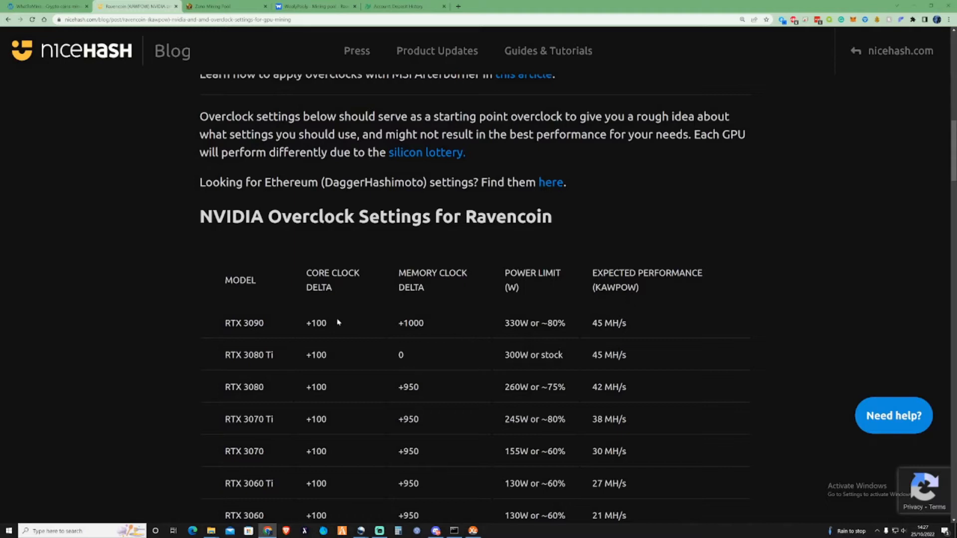
double_click(244, 323)
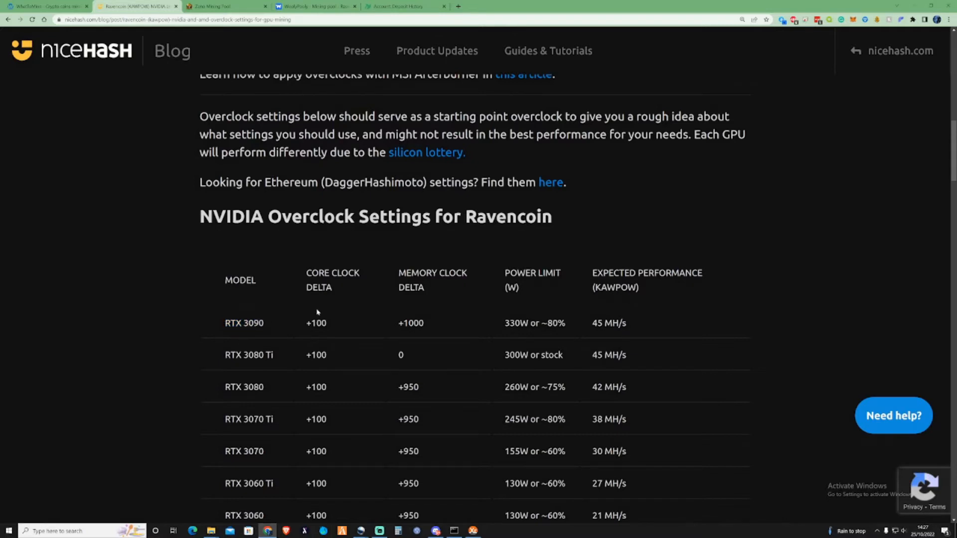
scroll("down", 3)
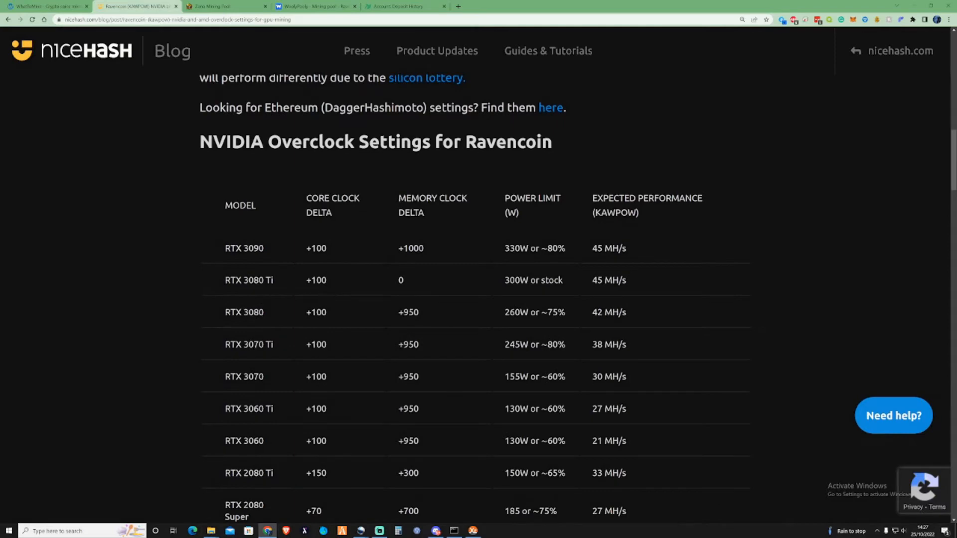
mouse_move(364, 295)
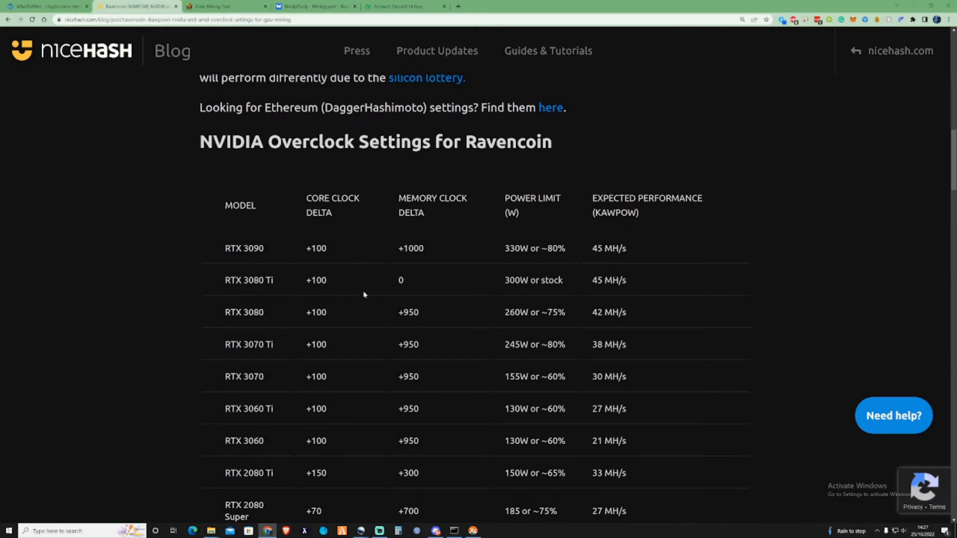
left_click(80, 530)
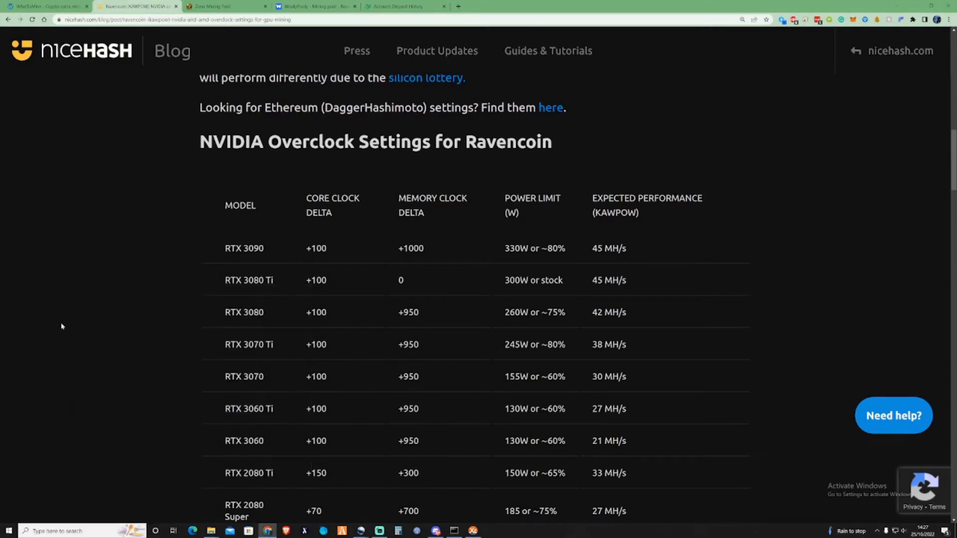
mouse_move(771, 87)
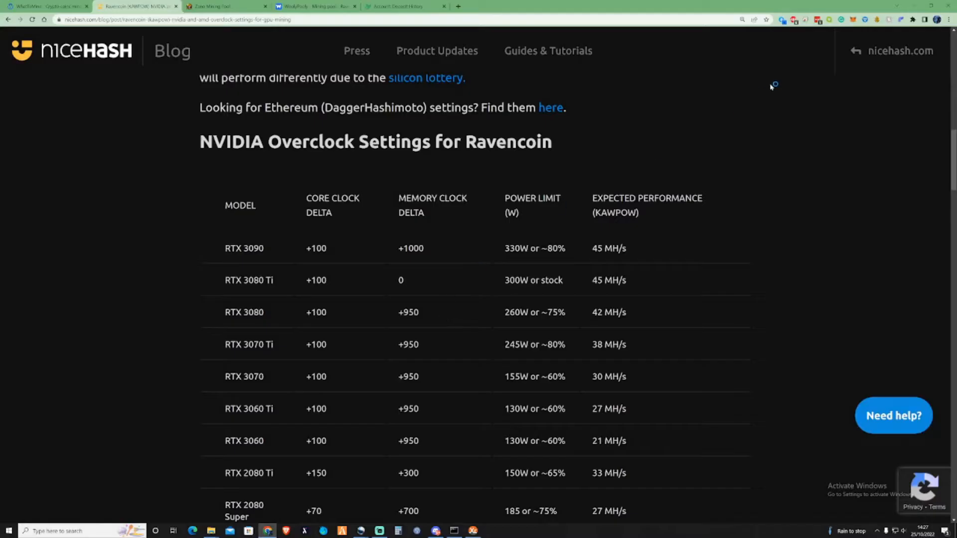
mouse_move(282, 248)
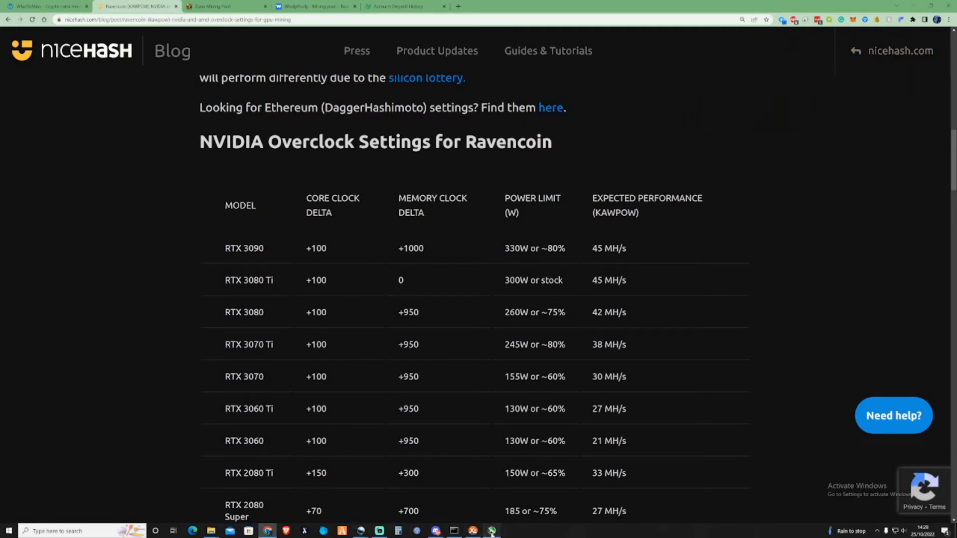
Bring MSI Afterburner up from the taskbar over the NVIDIA Ravencoin settings table.
left_click(490, 531)
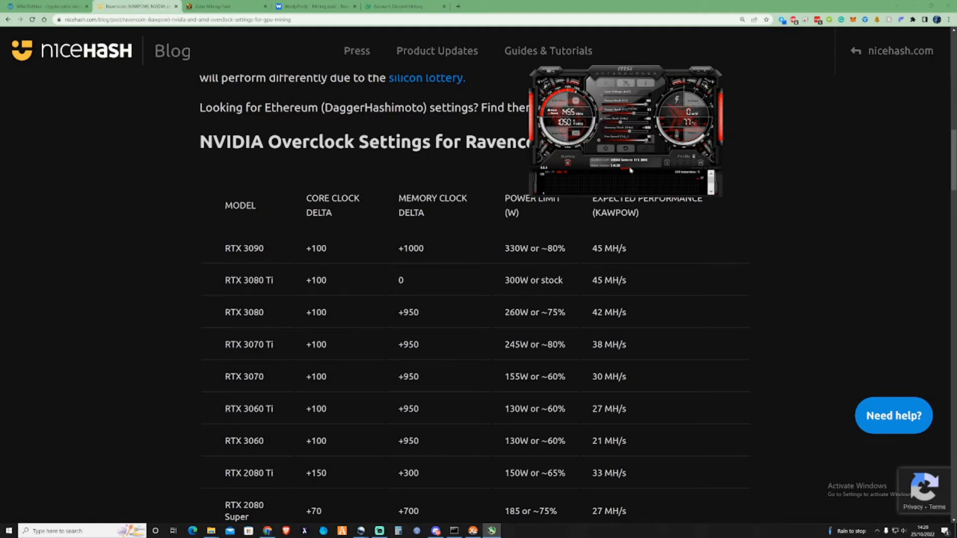
mouse_move(362, 254)
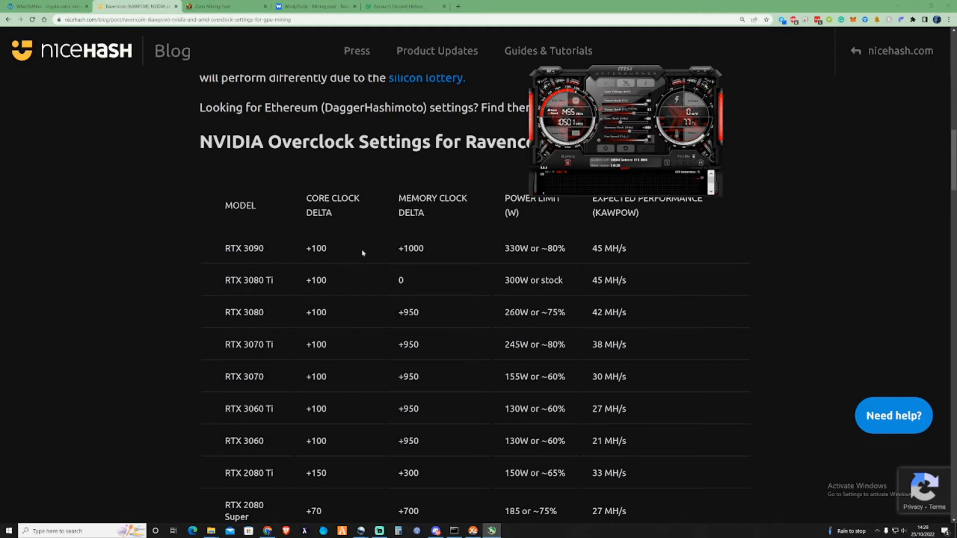
mouse_move(468, 245)
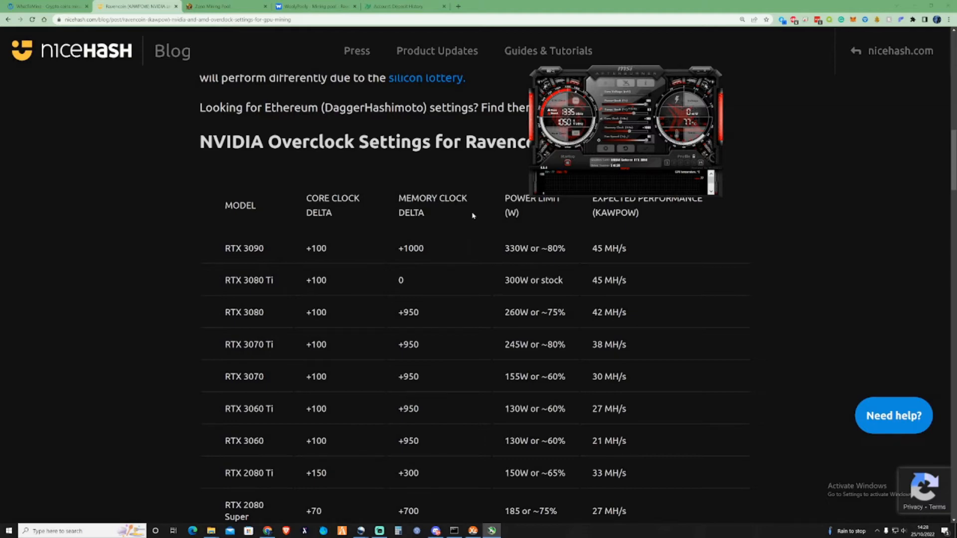
scroll("up", 3)
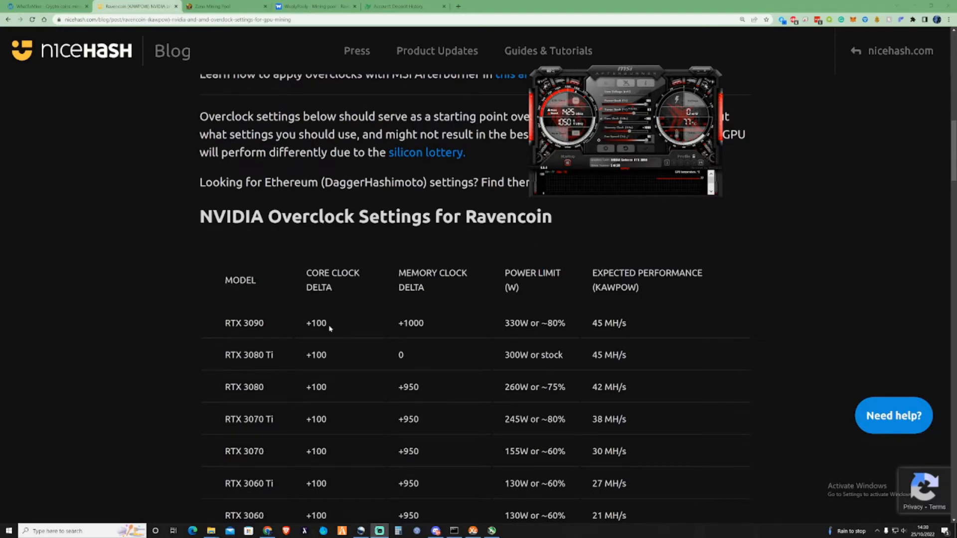
mouse_move(578, 330)
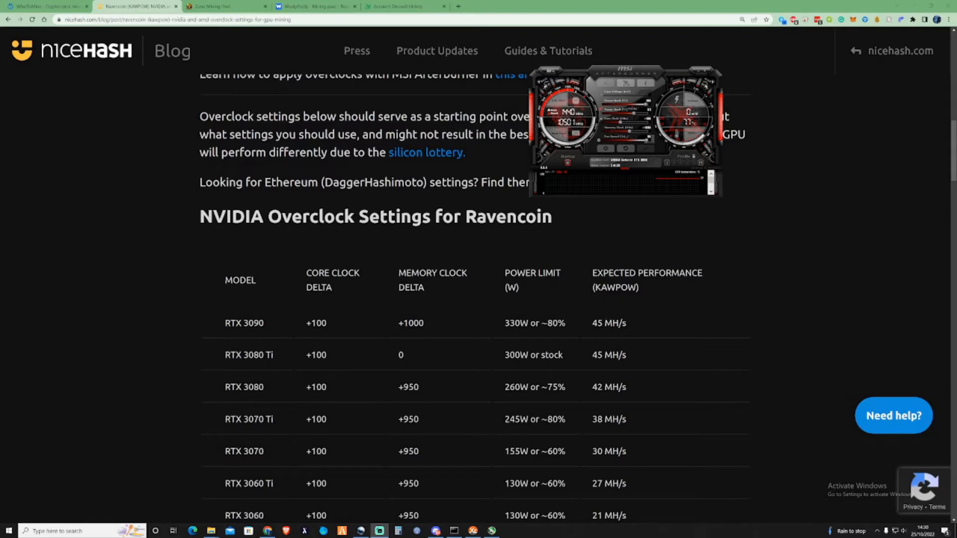
mouse_move(591, 329)
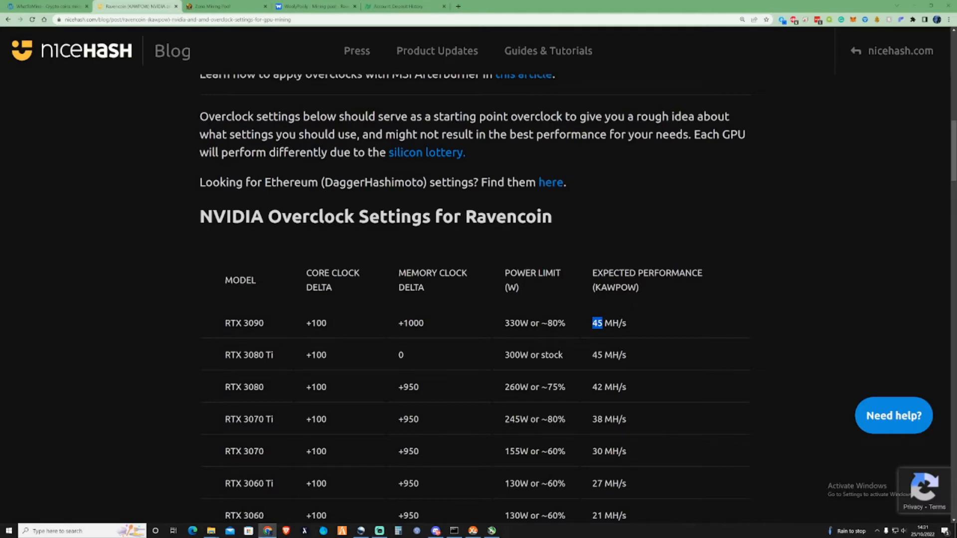
mouse_move(620, 312)
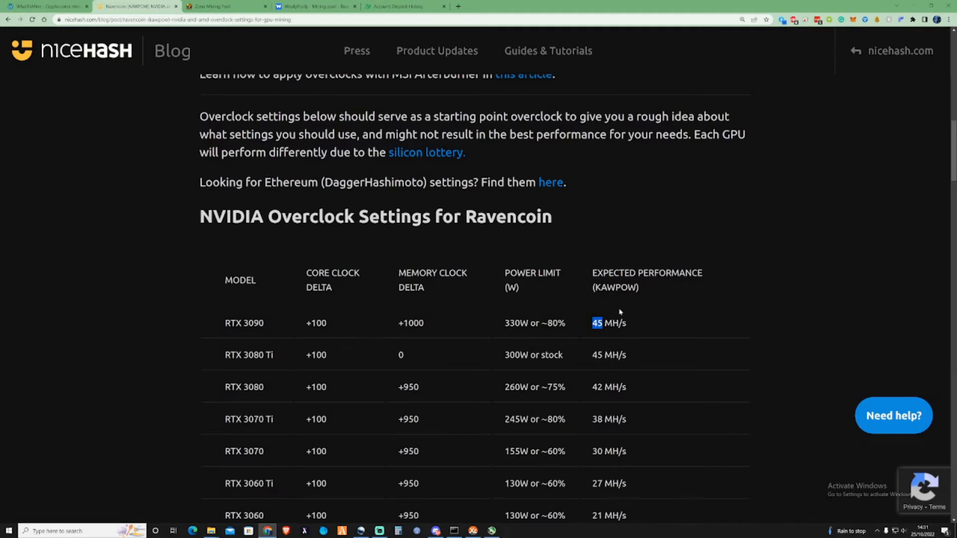
mouse_move(596, 313)
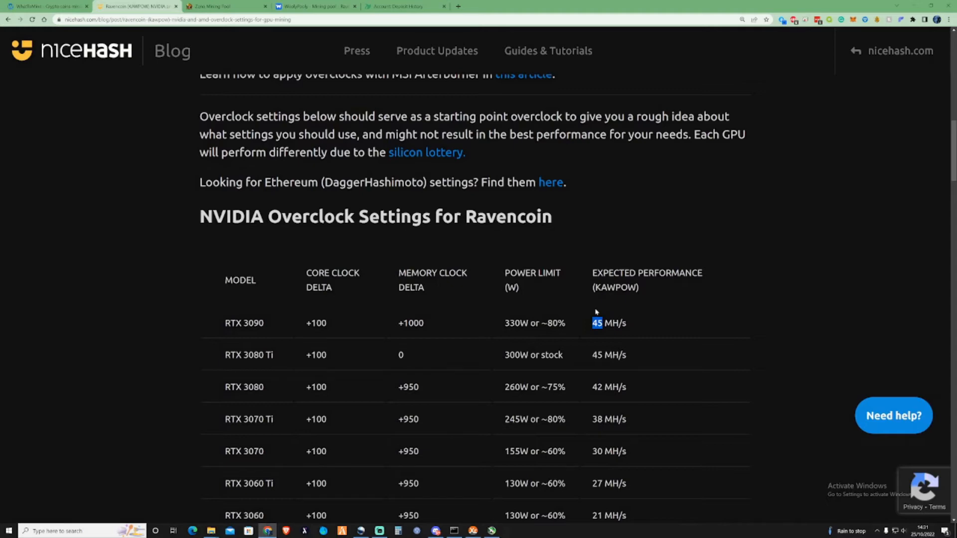
mouse_move(597, 313)
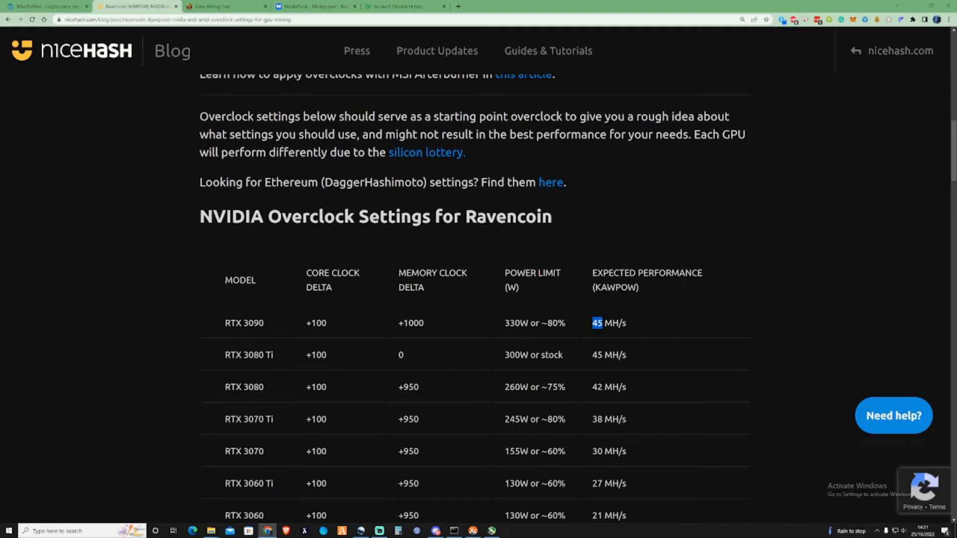
mouse_move(571, 333)
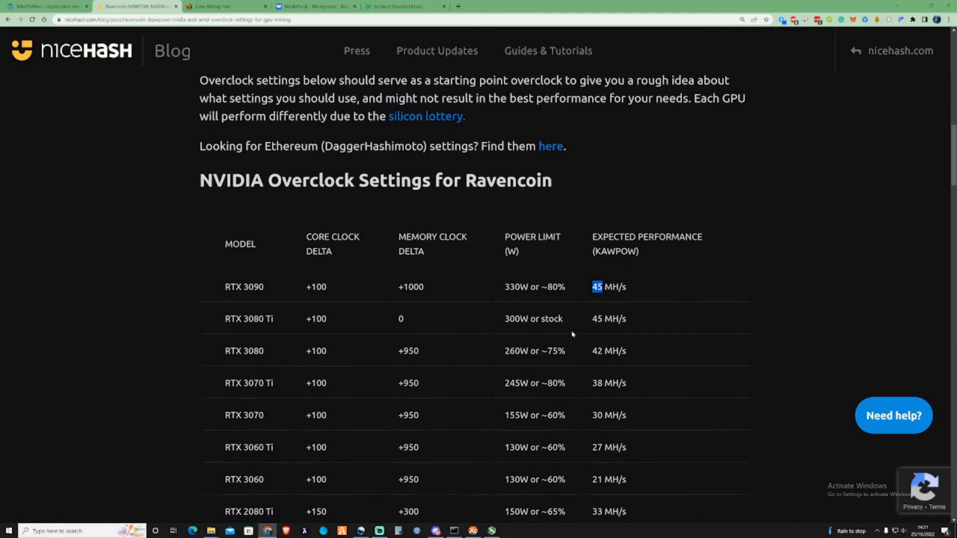
Scroll the table and highlight the RTX 3070 Ti's memory clock and 38 MH/s hashrate.
scroll("down", 3)
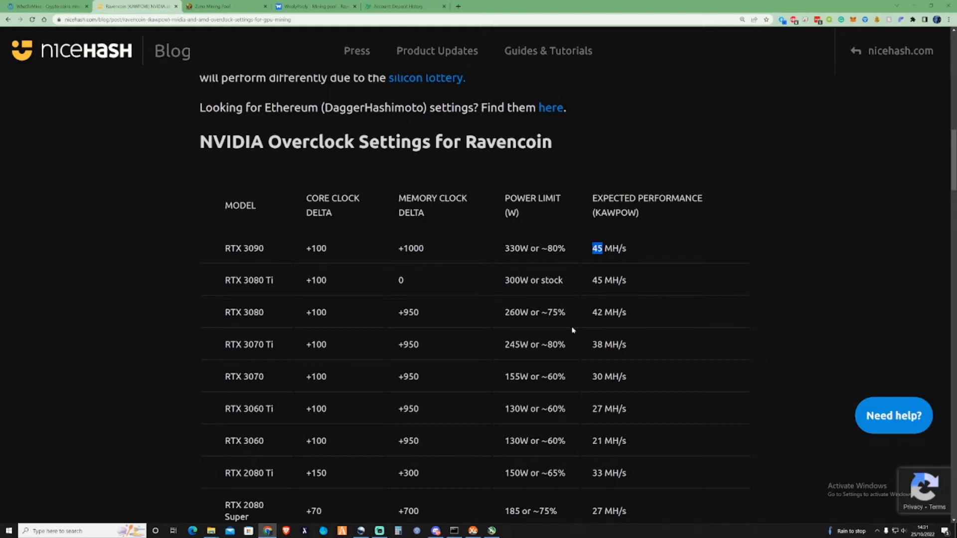
mouse_move(356, 259)
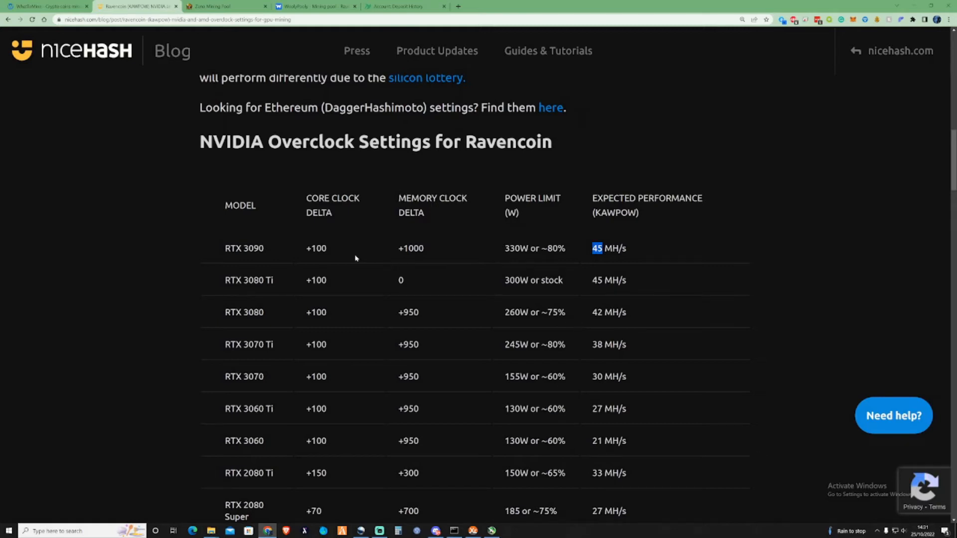
scroll("down", 3)
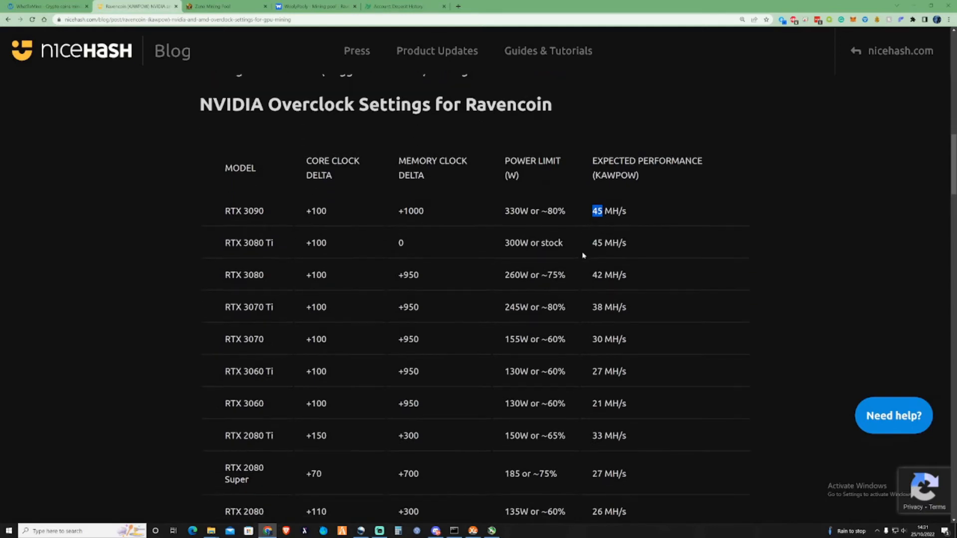
mouse_move(557, 263)
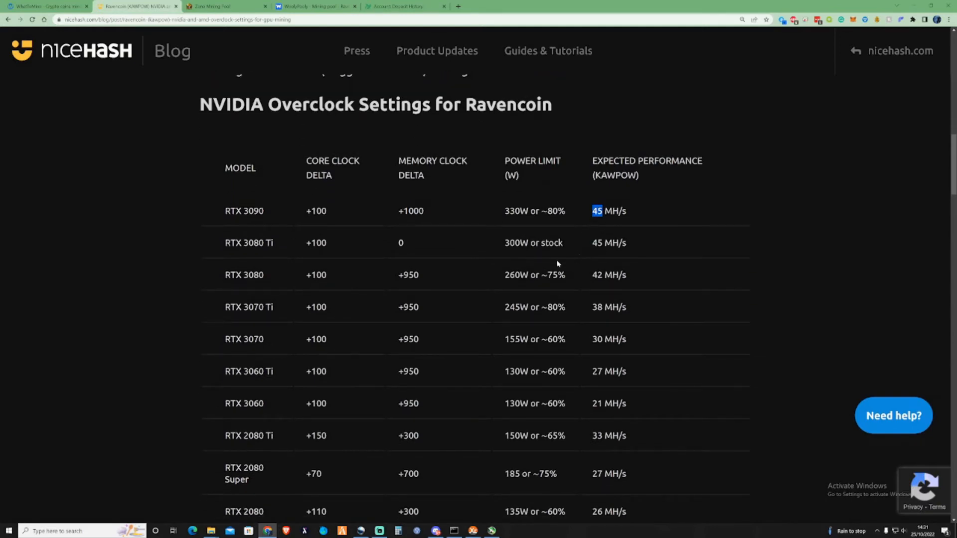
mouse_move(556, 264)
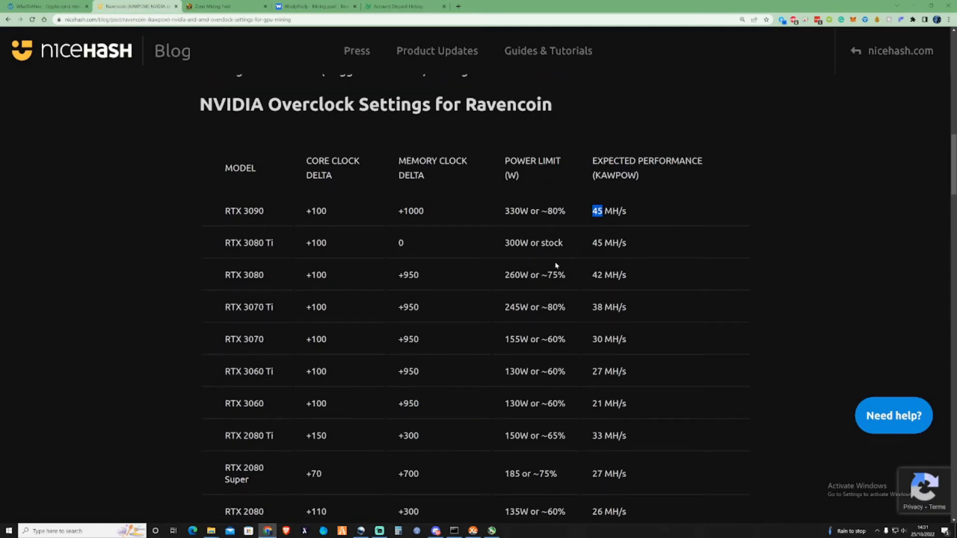
mouse_move(565, 222)
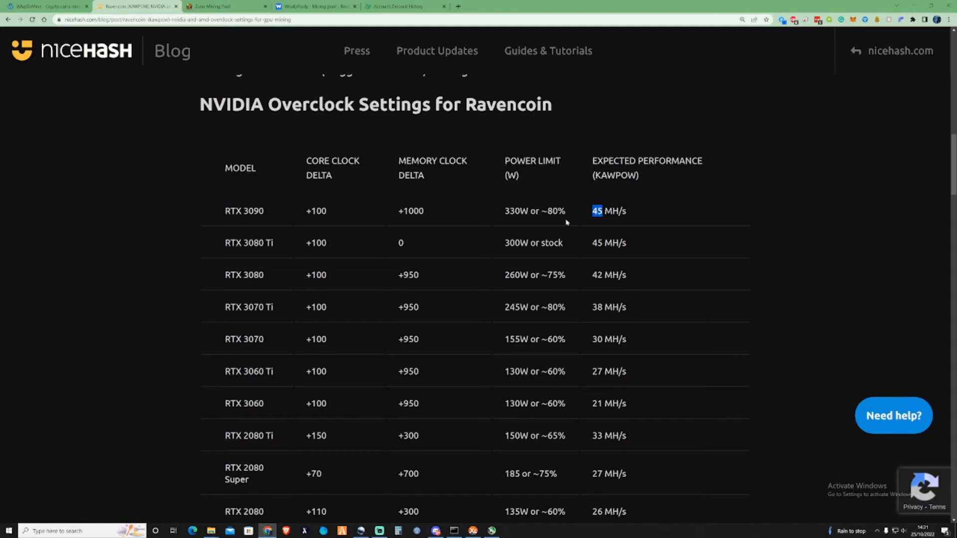
mouse_move(285, 249)
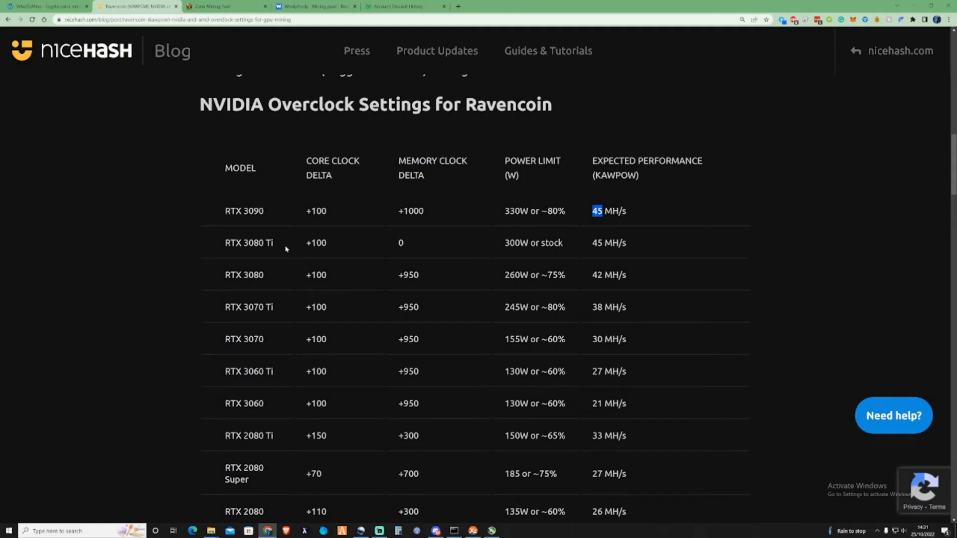
scroll("down", 3)
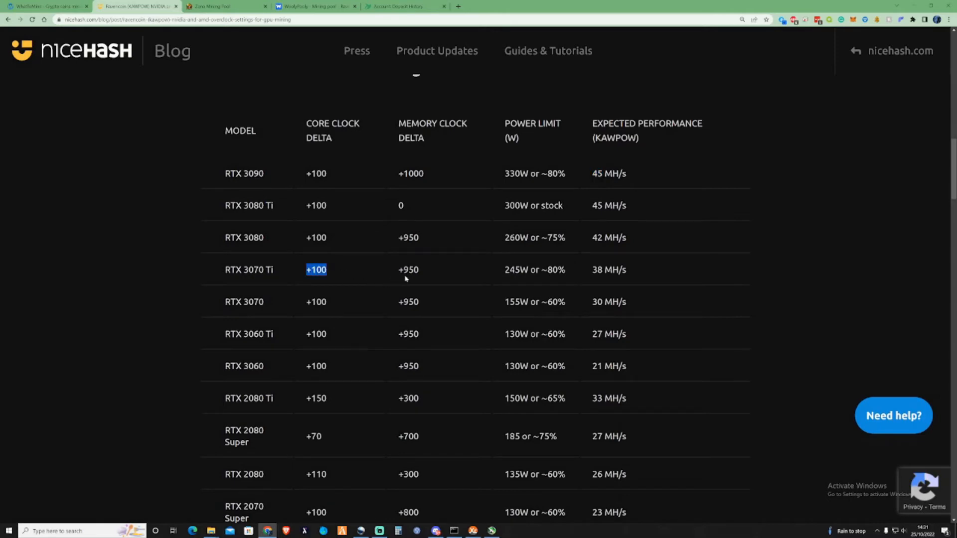
double_click(407, 269)
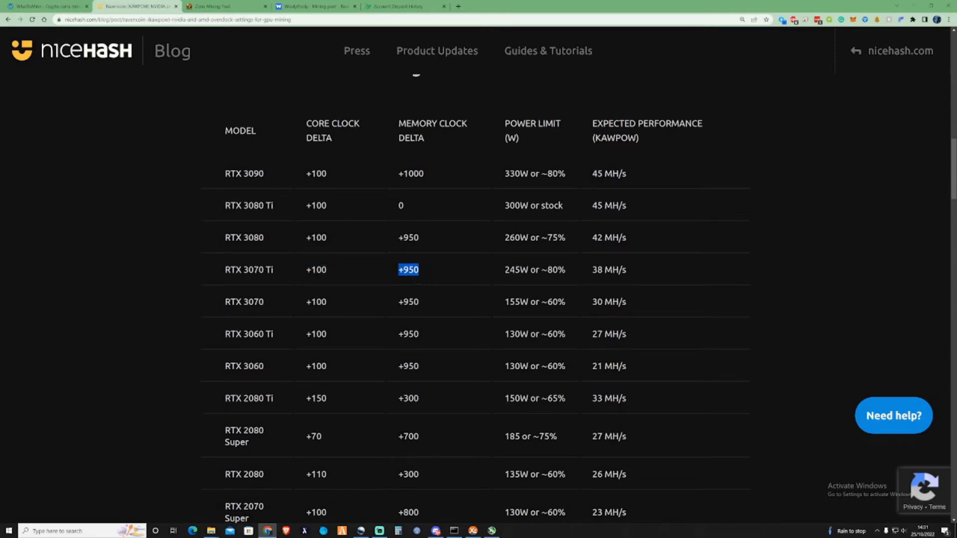
left_click(609, 269)
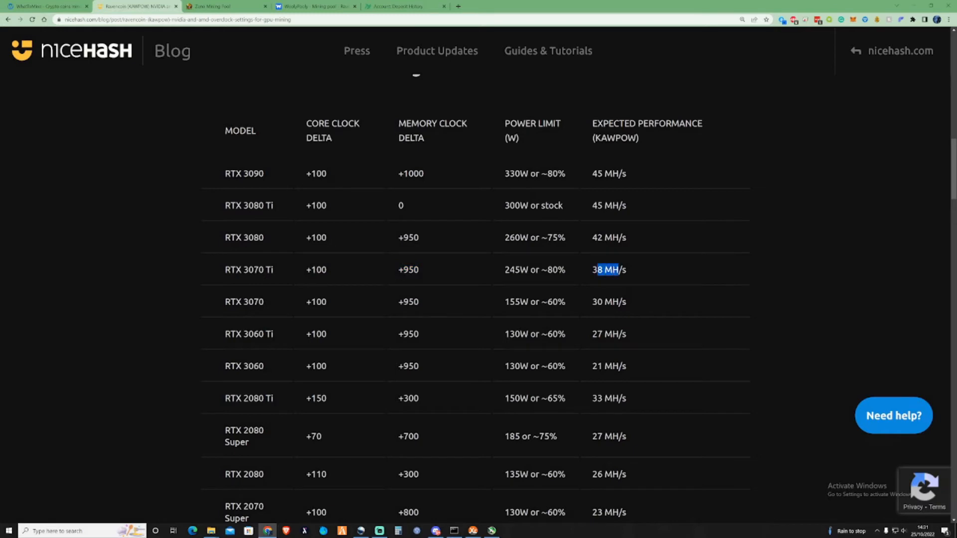
Scroll to the AMD Ravencoin table and highlight the RX 5700's 900 core voltage value.
scroll("down", 3)
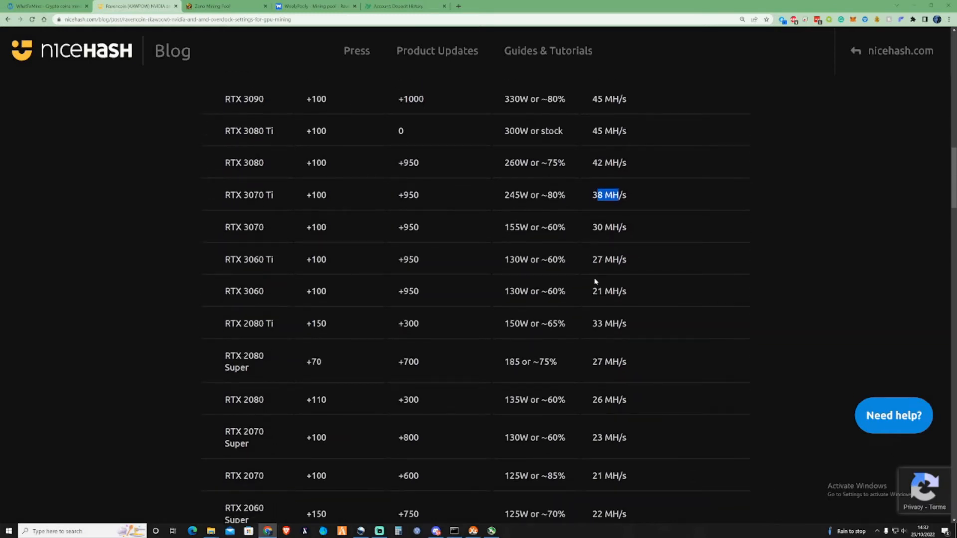
scroll("down", 3)
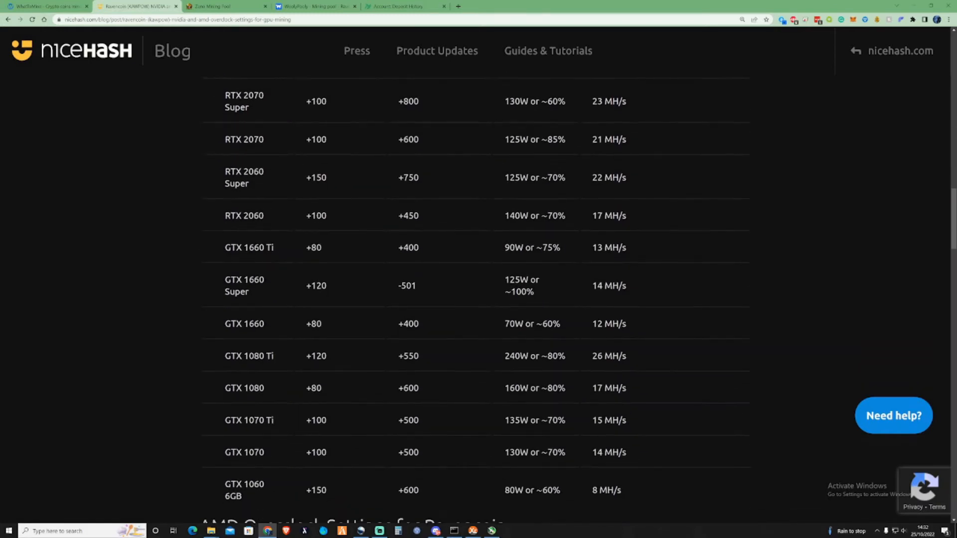
scroll("down", 3)
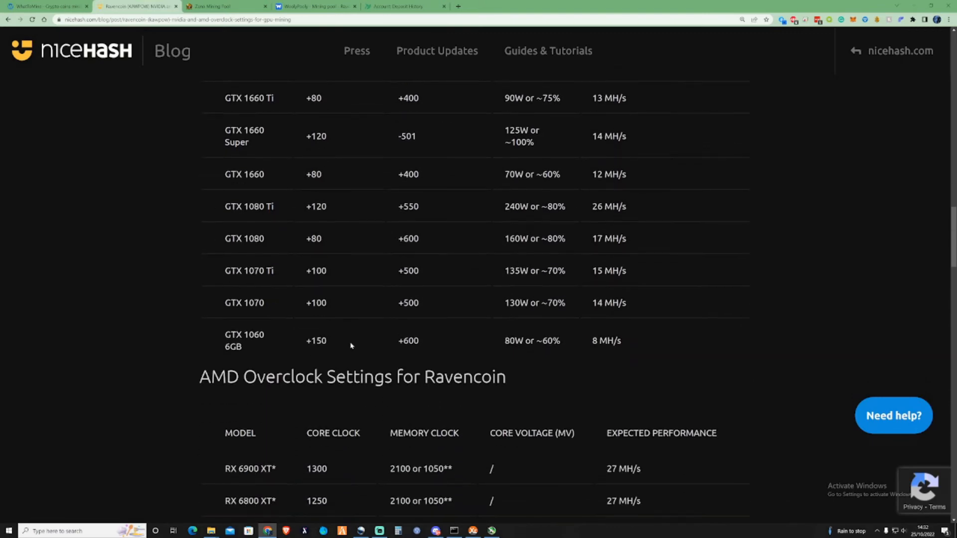
scroll("down", 3)
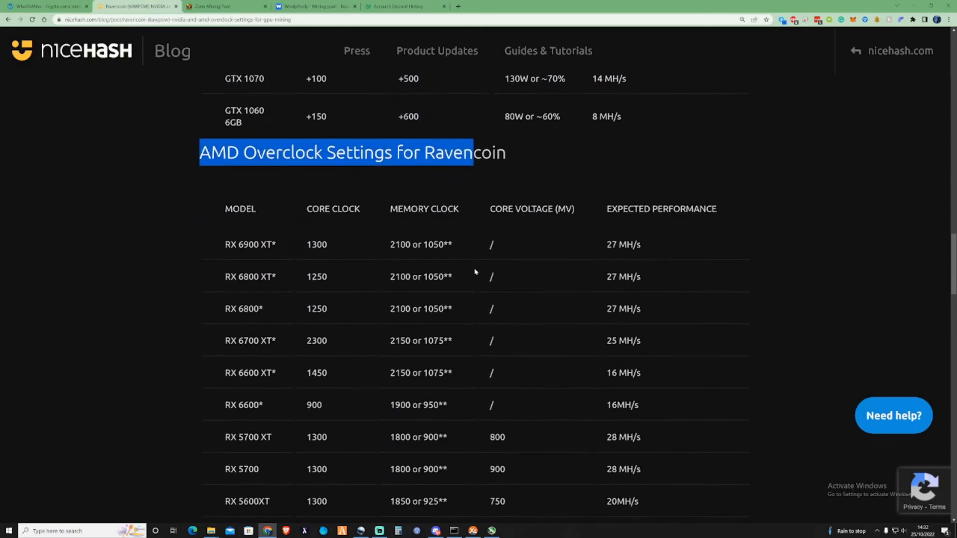
scroll("down", 3)
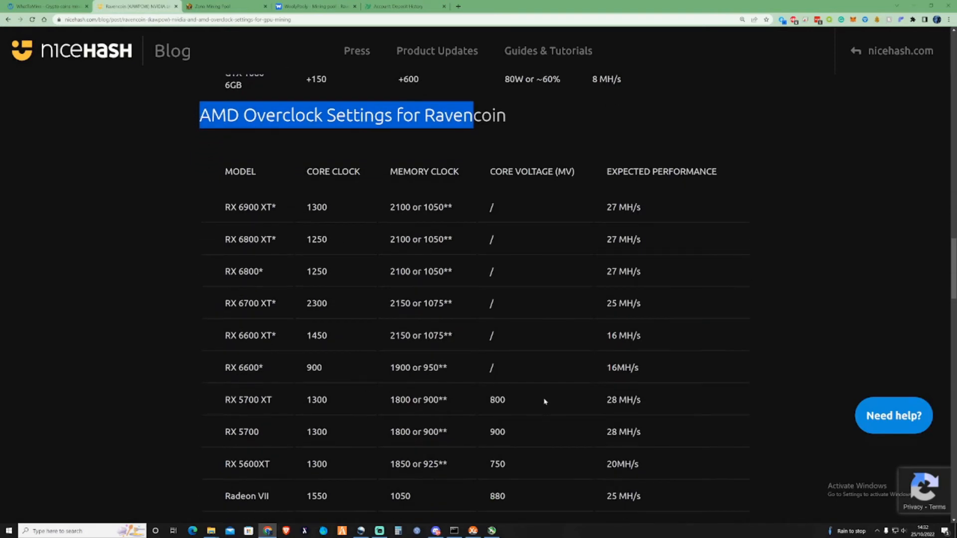
double_click(240, 432)
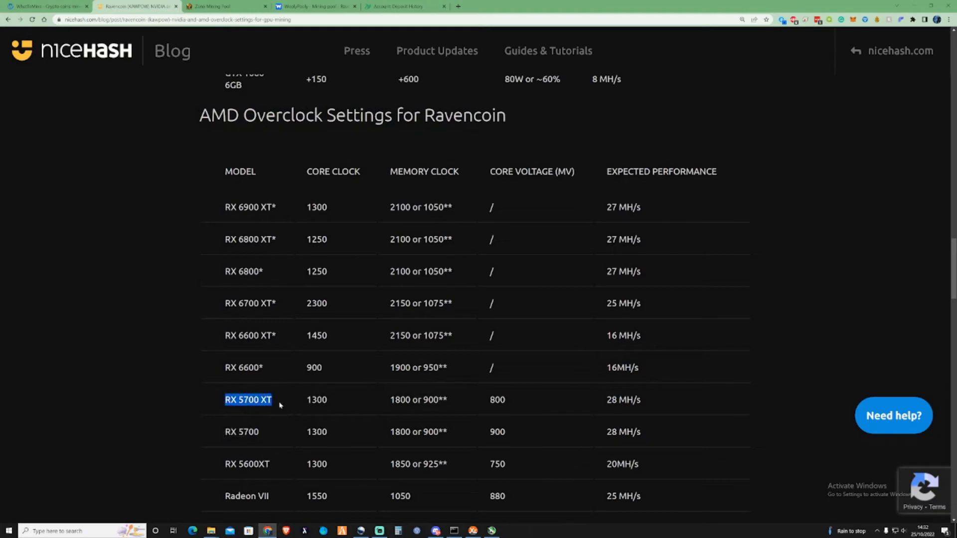
mouse_move(346, 431)
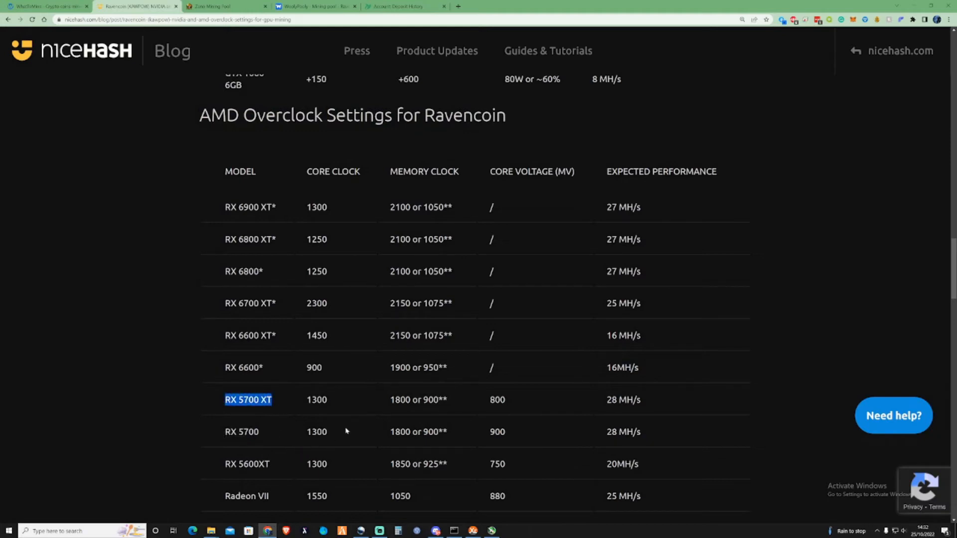
double_click(624, 400)
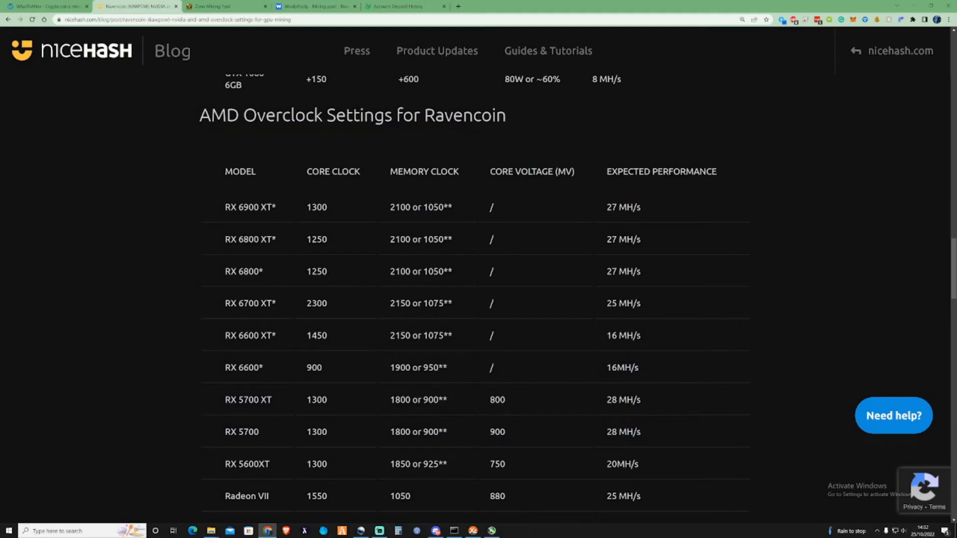
double_click(497, 431)
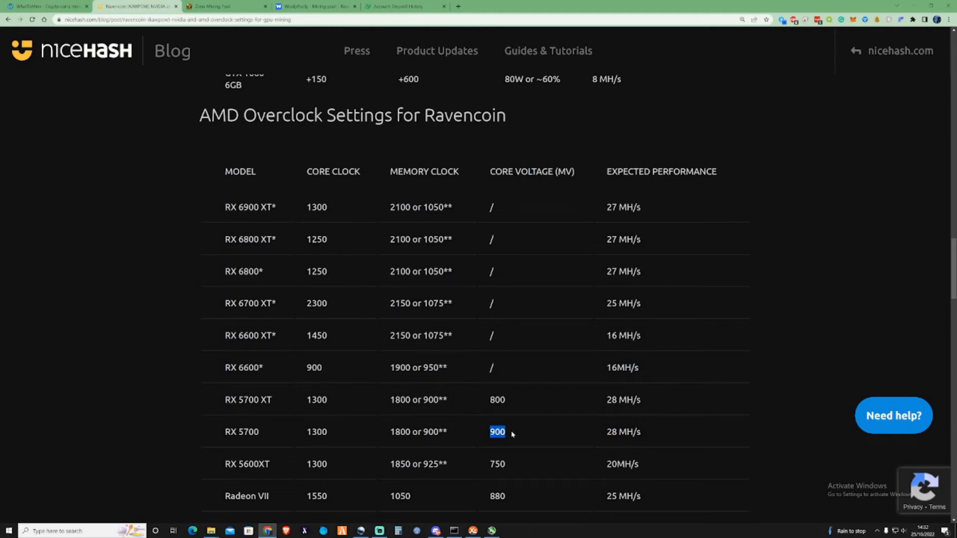
mouse_move(526, 434)
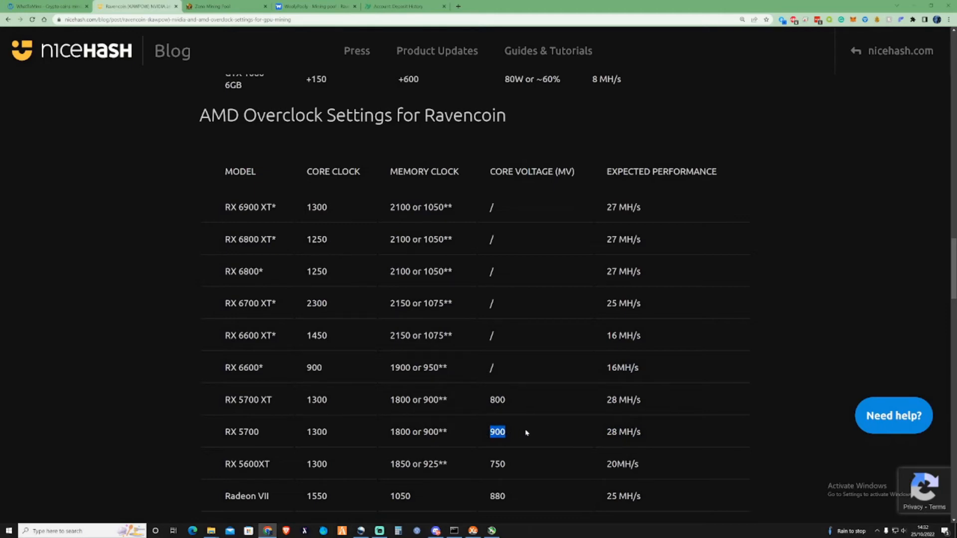
mouse_move(512, 433)
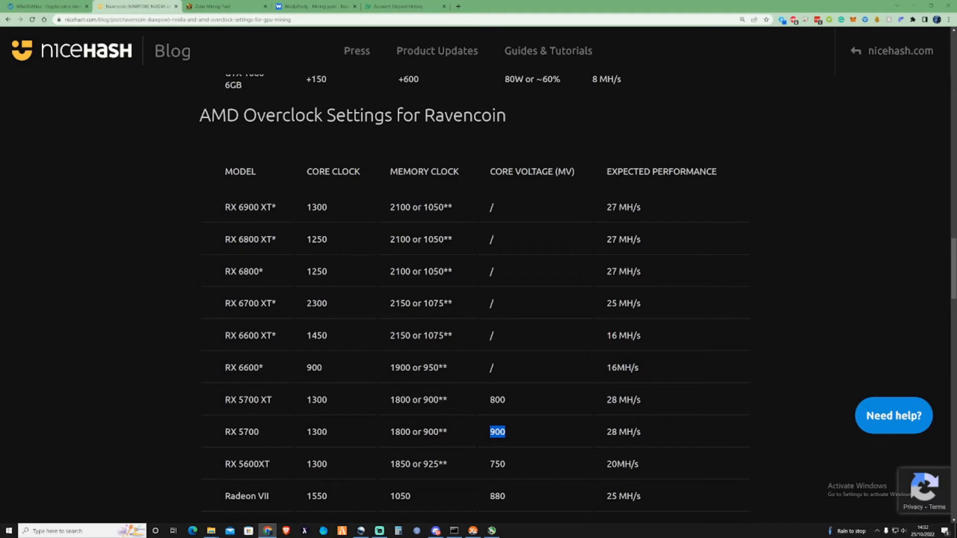
mouse_move(249, 408)
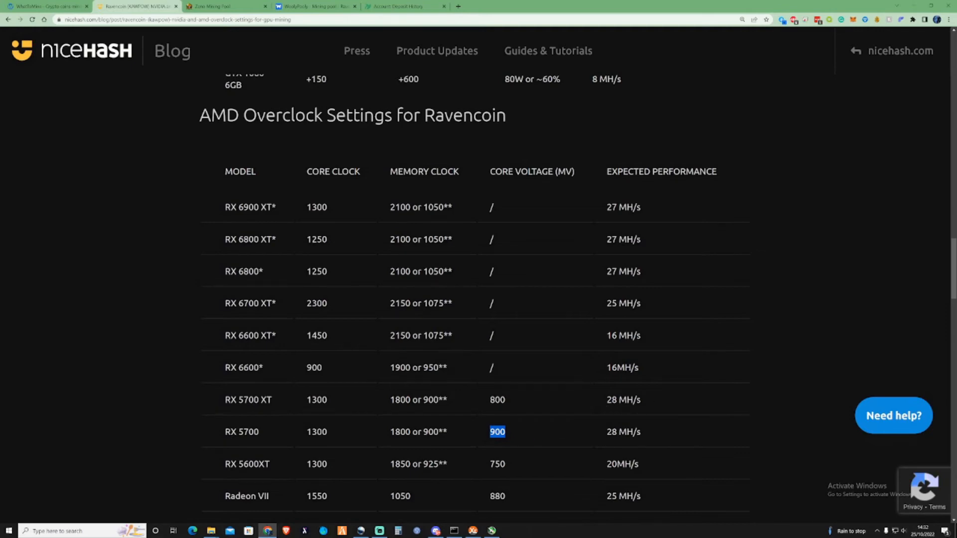
Highlight the RX 580 8GB core clock and memory clock values.
scroll("down", 3)
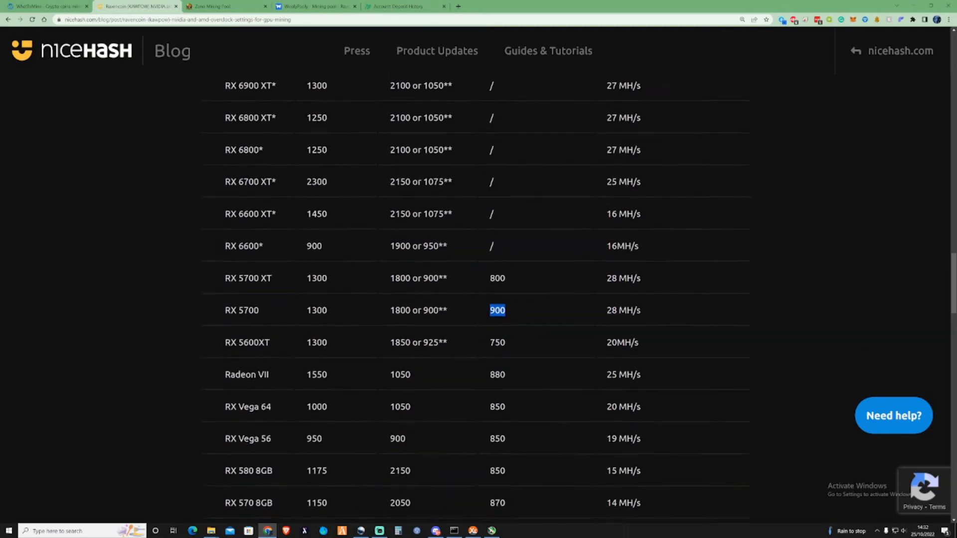
scroll("down", 3)
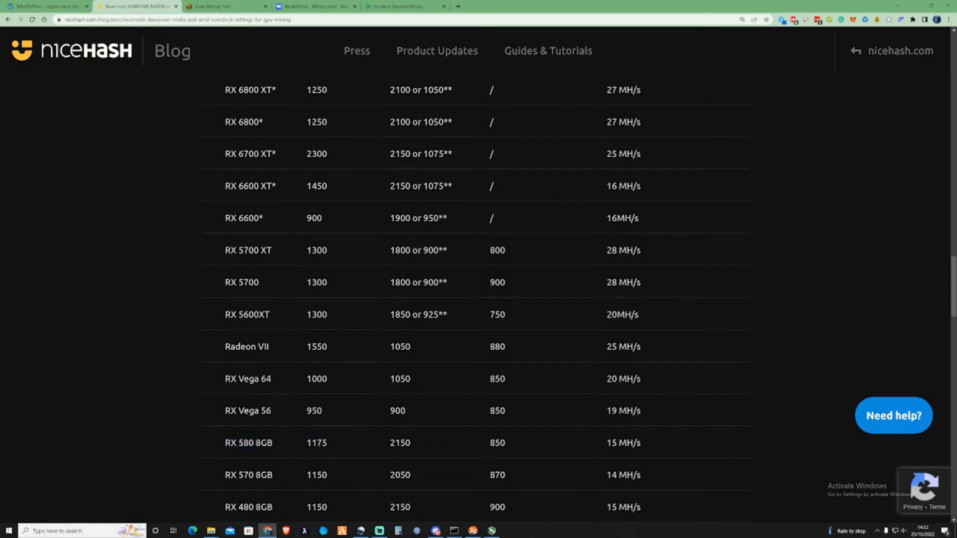
double_click(400, 443)
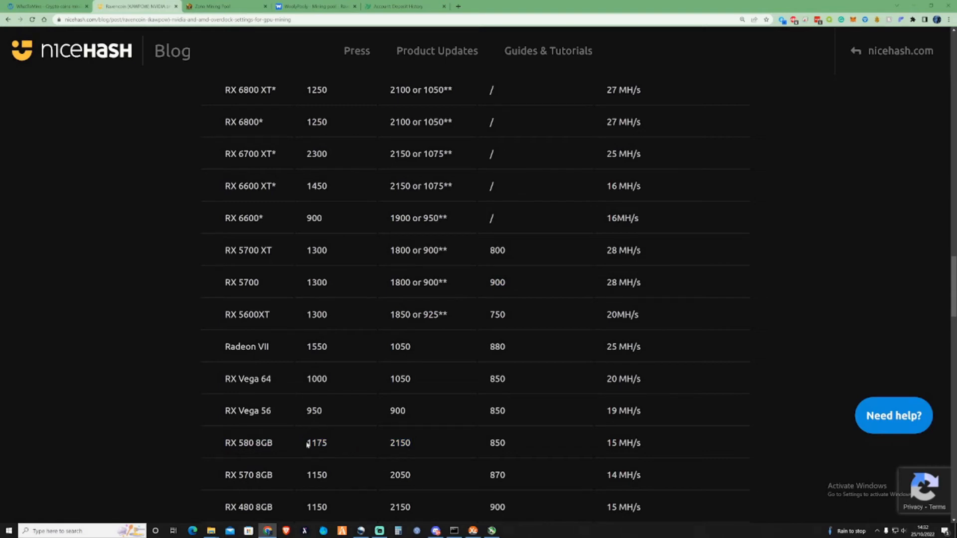
scroll("up", 3)
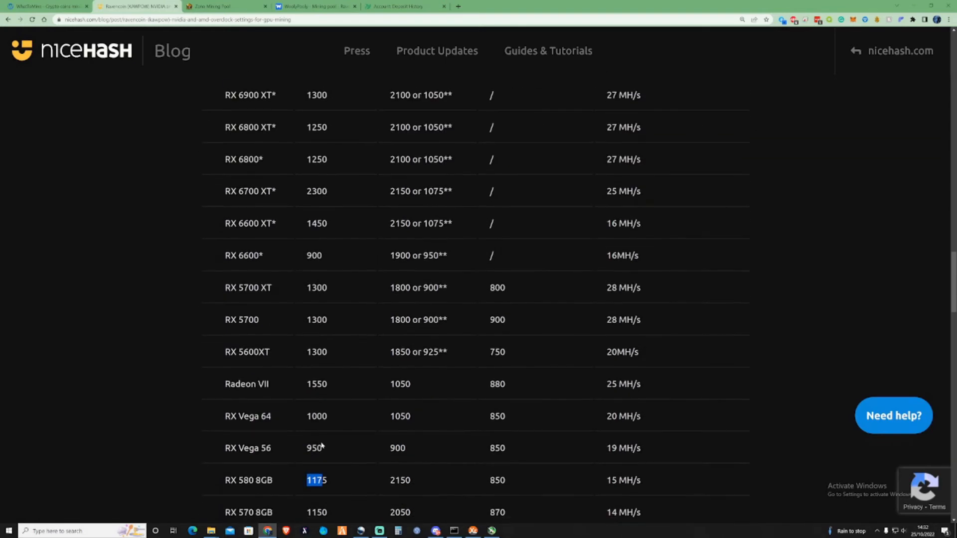
scroll("down", 3)
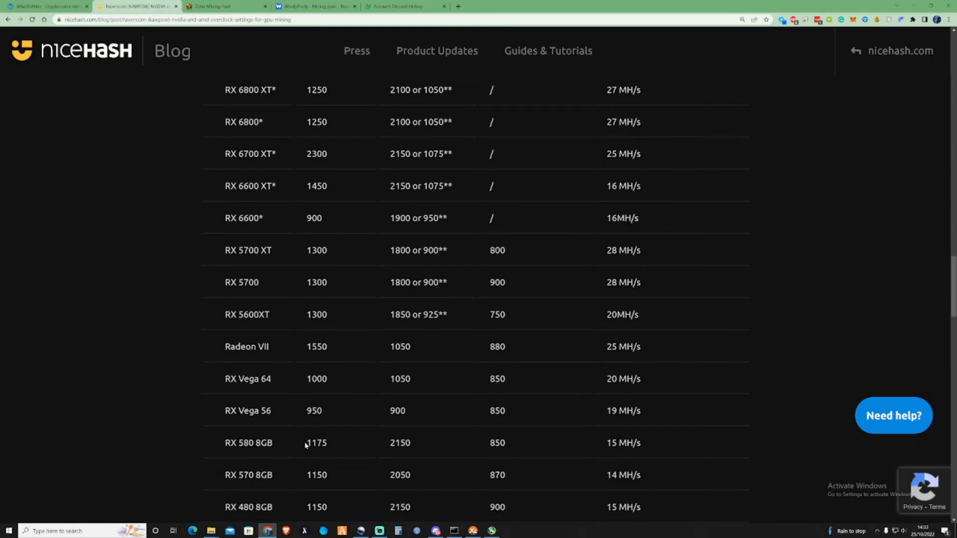
double_click(316, 442)
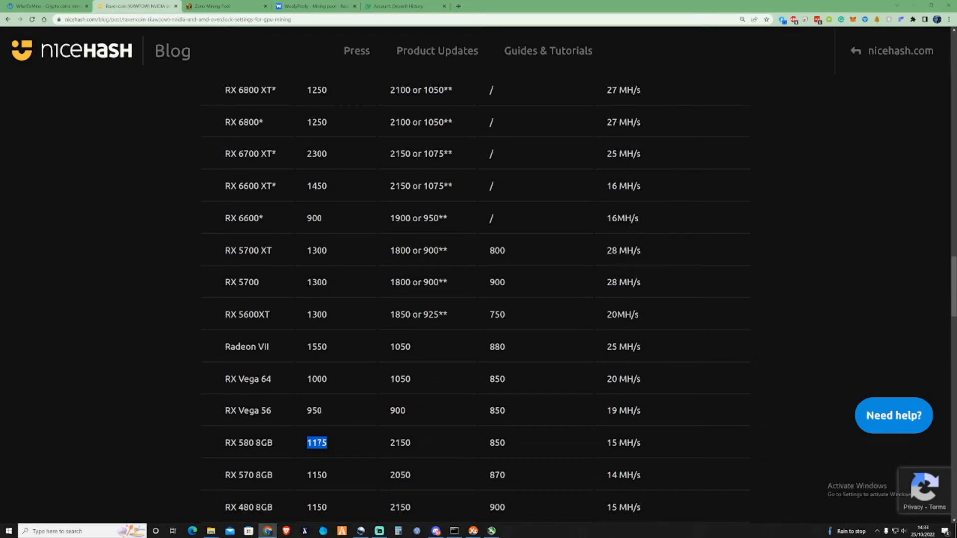
double_click(399, 443)
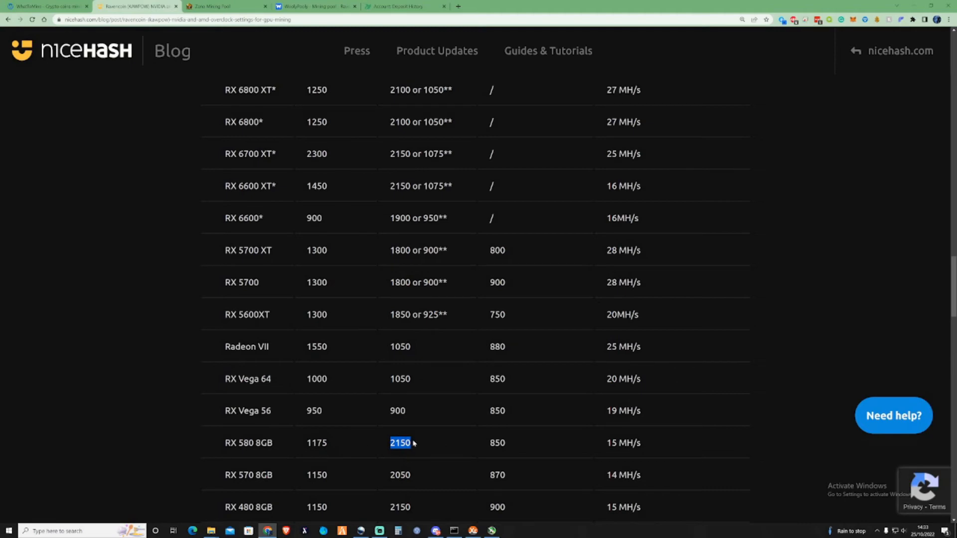
Scroll lower toward RX 470 and highlight the RX 480 and RX 580 8GB memory clocks.
scroll("up", 3)
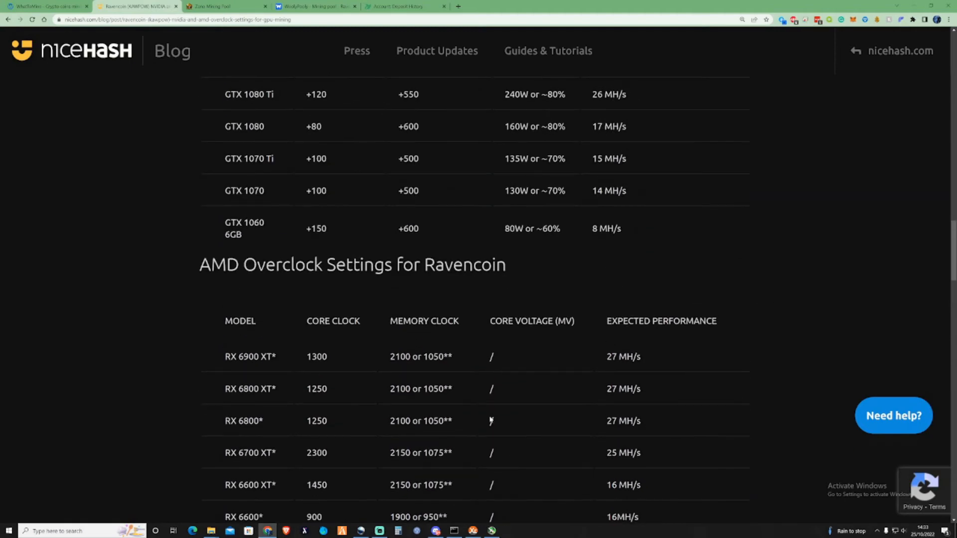
scroll("down", 3)
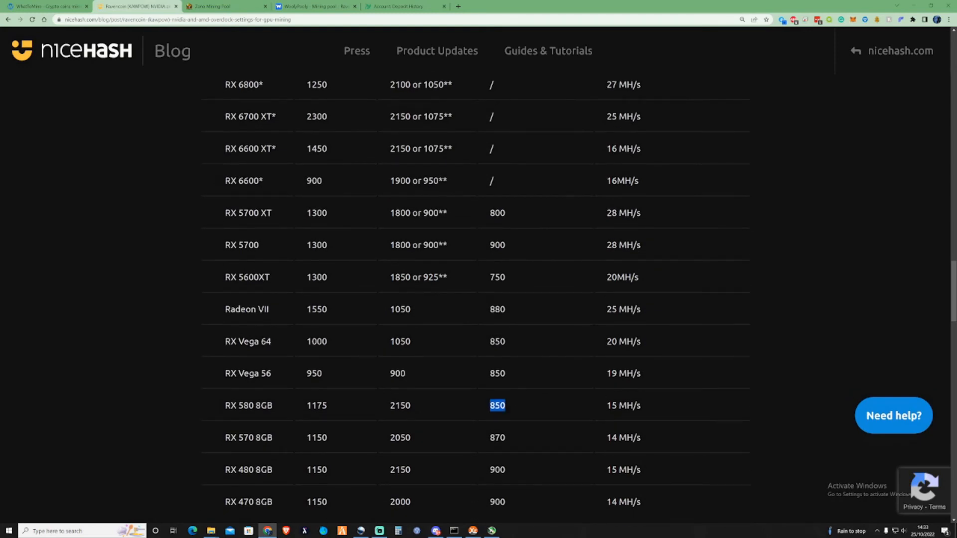
scroll("down", 3)
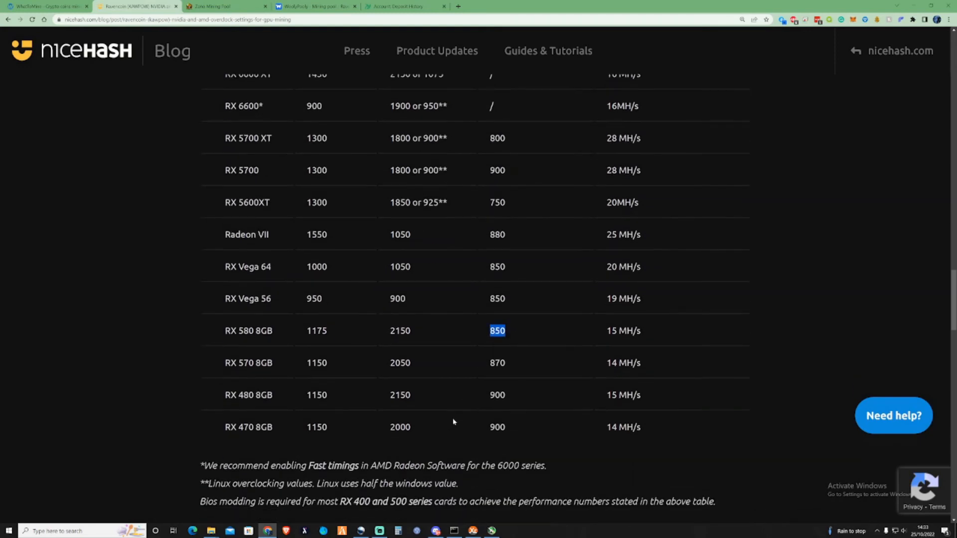
mouse_move(321, 338)
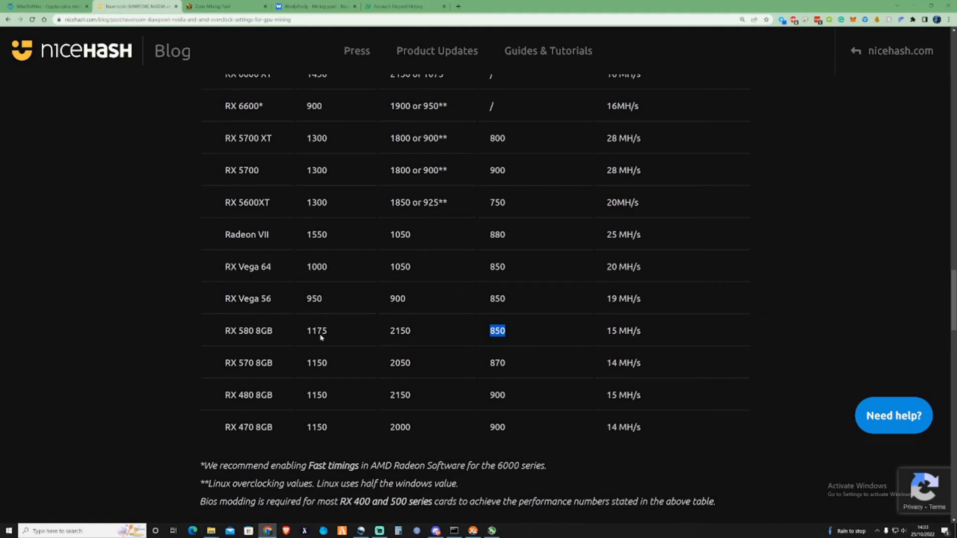
mouse_move(366, 430)
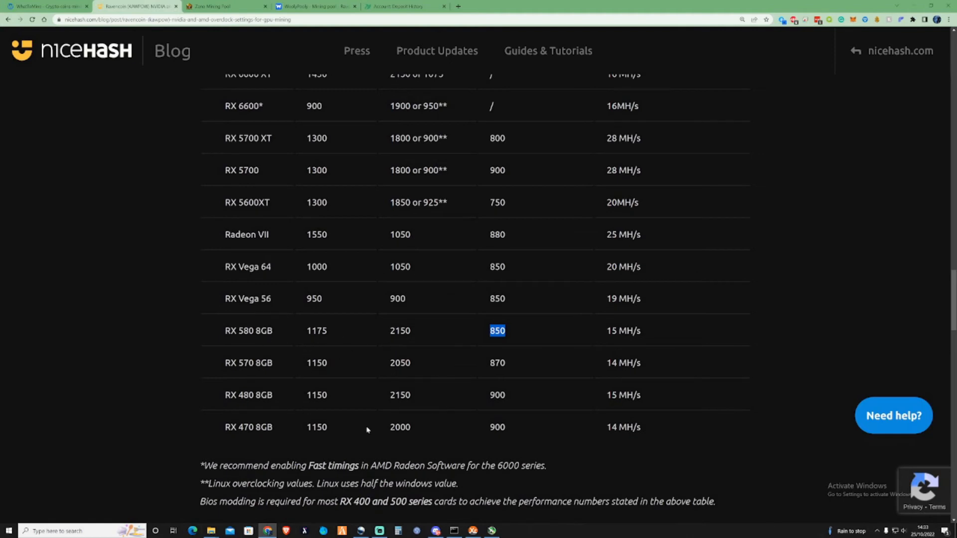
left_click(366, 427)
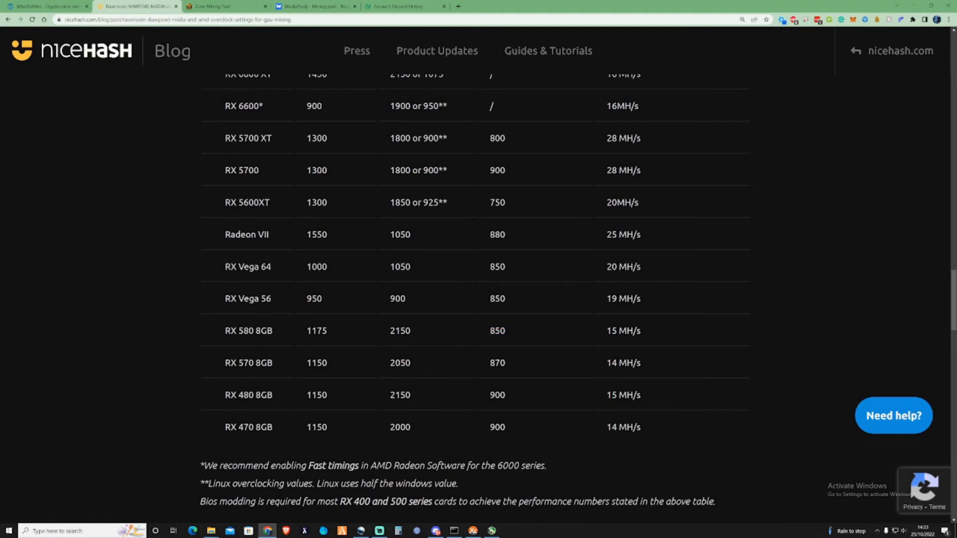
double_click(400, 395)
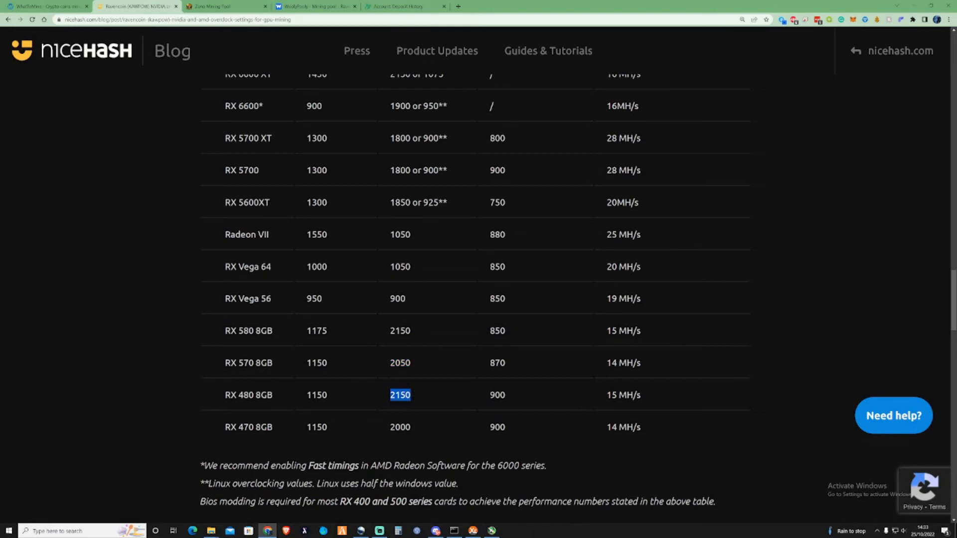
double_click(400, 330)
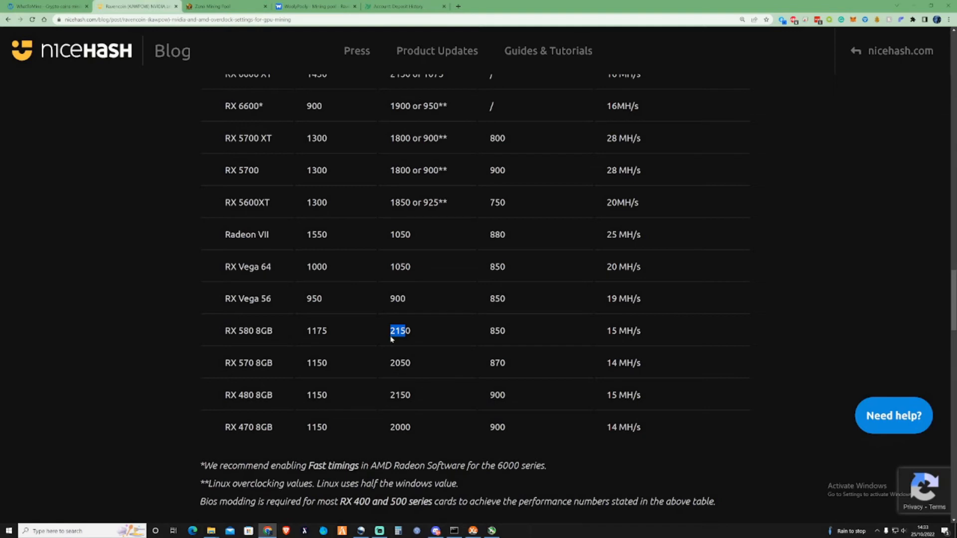
left_click(400, 331)
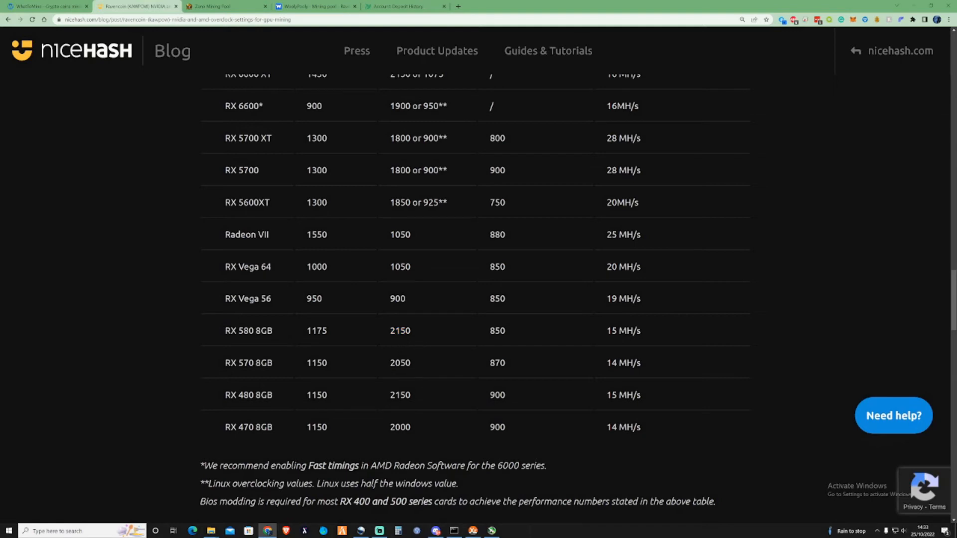
Scroll back up, briefly show MSI Afterburner, and highlight RX 6900 XT's expected performance.
scroll("up", 3)
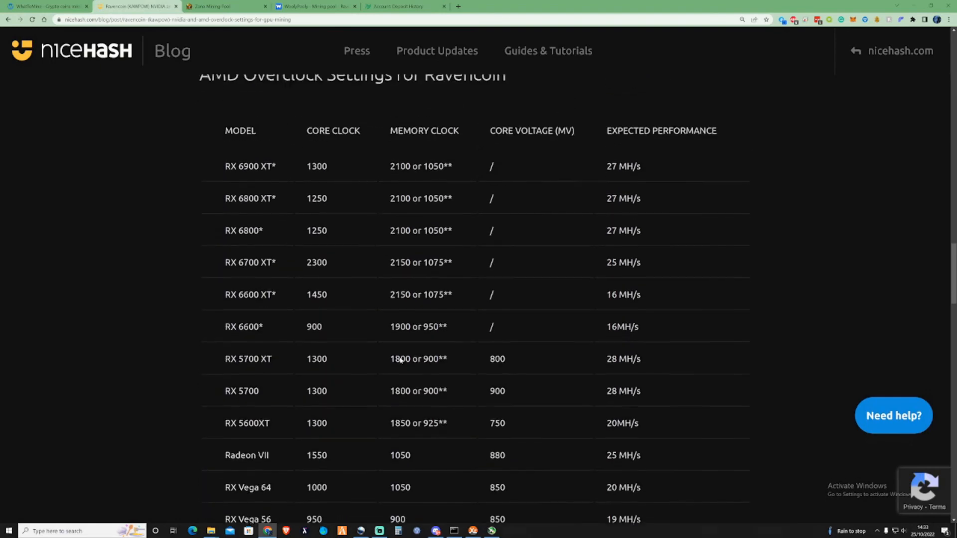
scroll("up", 3)
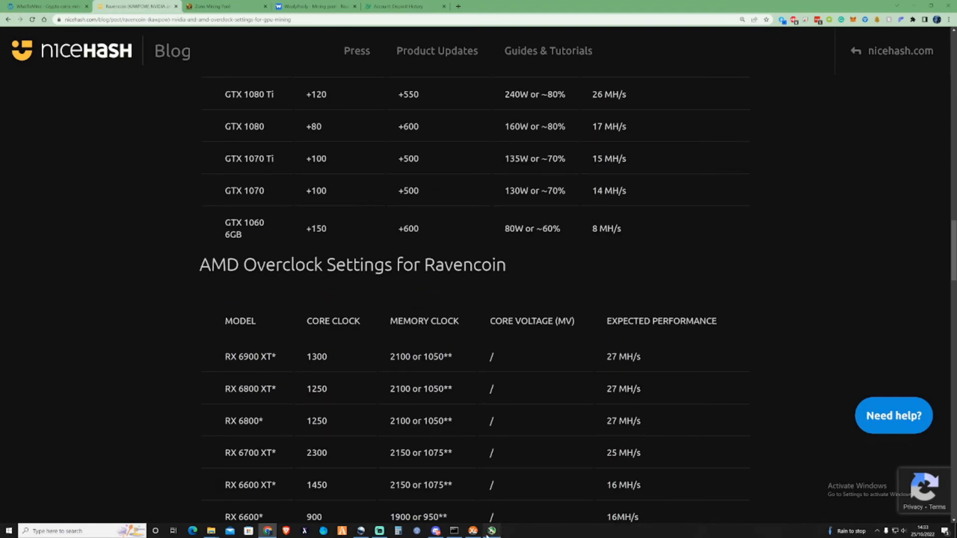
left_click(491, 531)
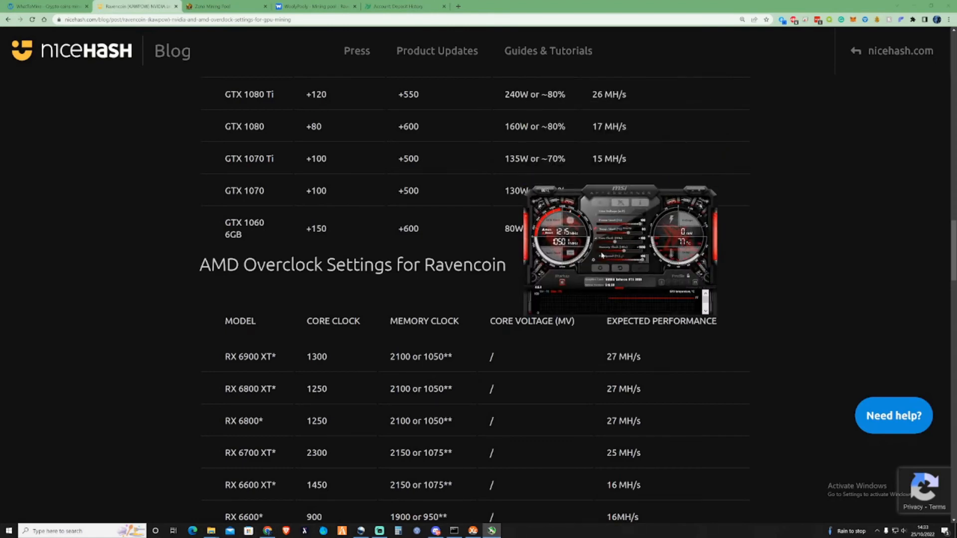
left_click(435, 531)
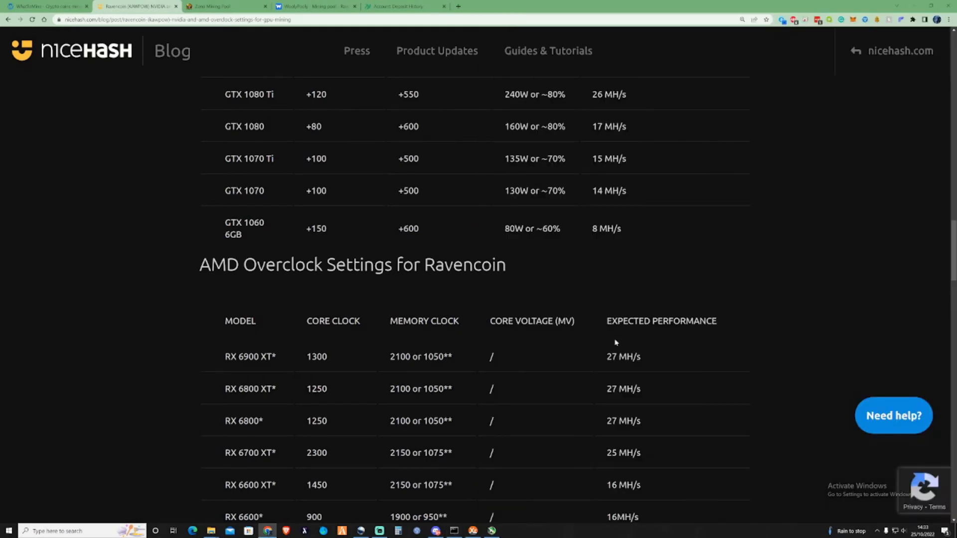
double_click(624, 356)
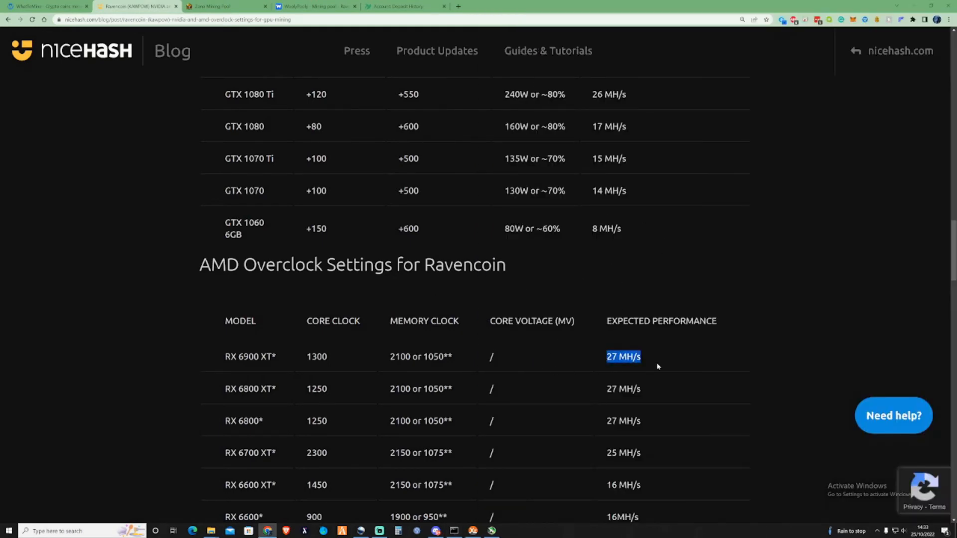
Highlight the RTX 3060 Ti's 27 MH/s, then scroll back to the NVIDIA table heading.
scroll("up", 3)
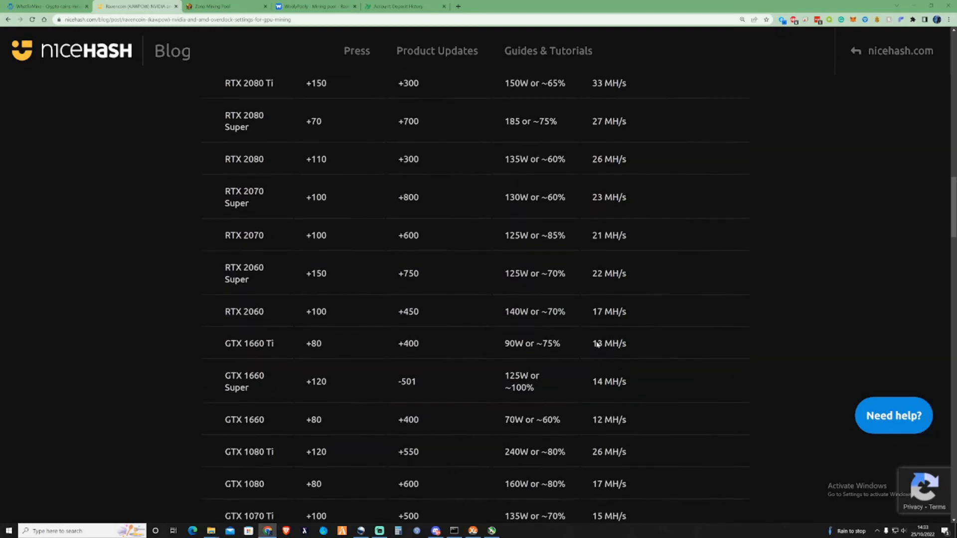
scroll("up", 3)
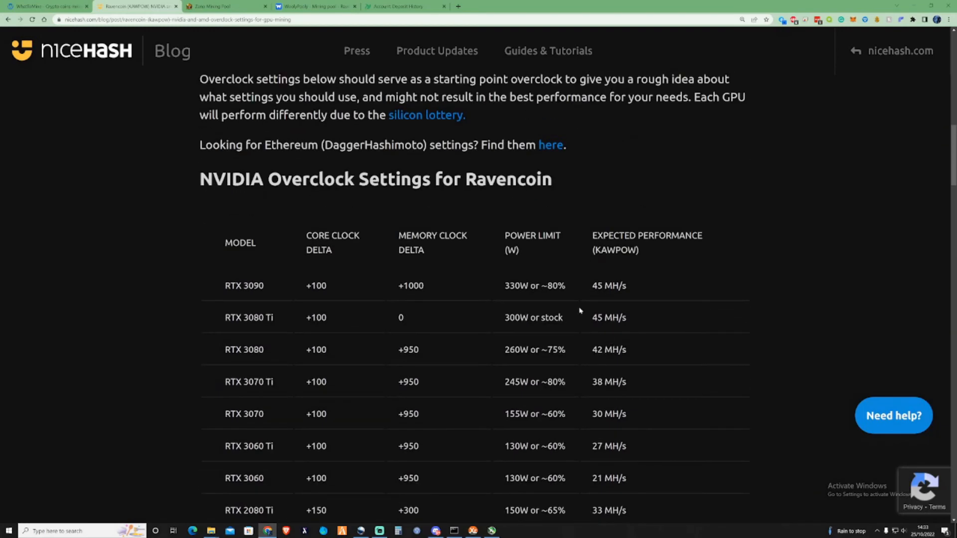
mouse_move(585, 298)
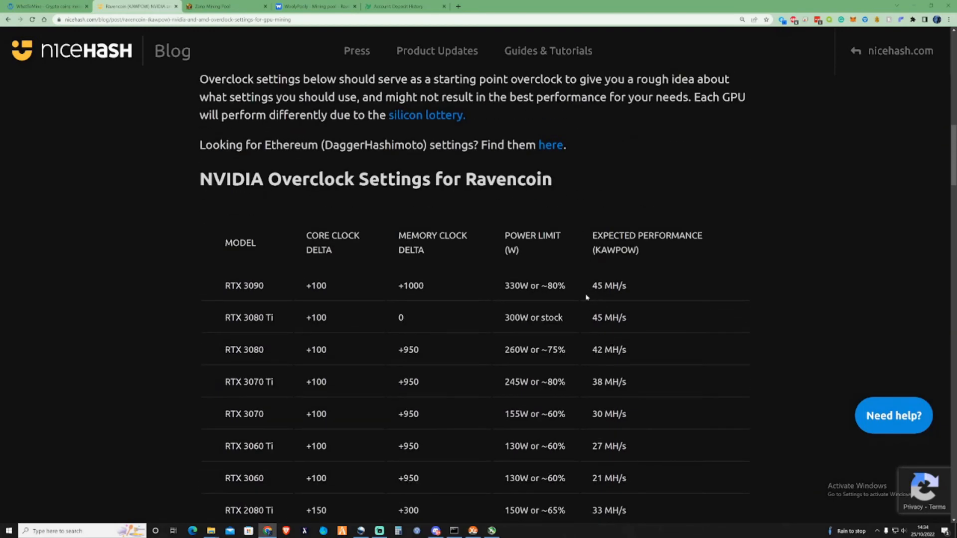
scroll("down", 3)
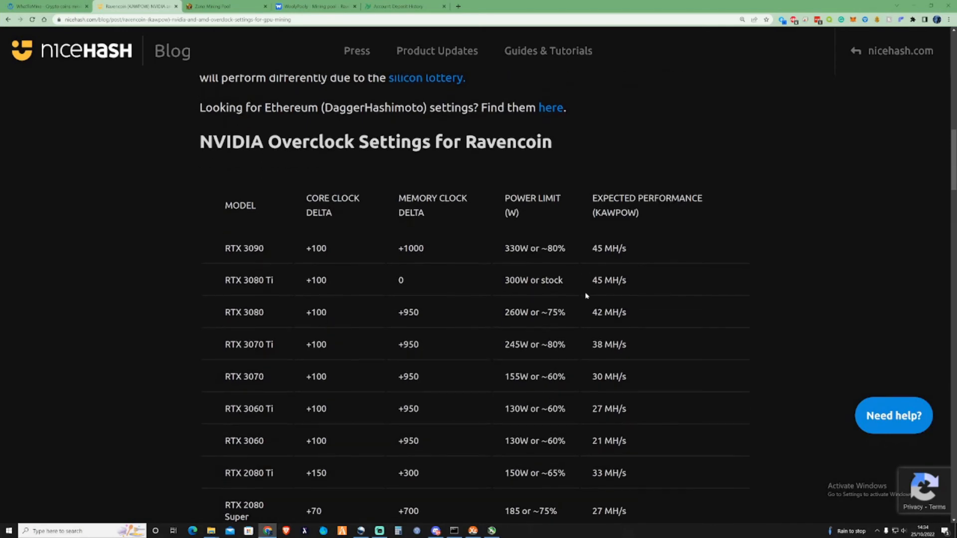
scroll("down", 3)
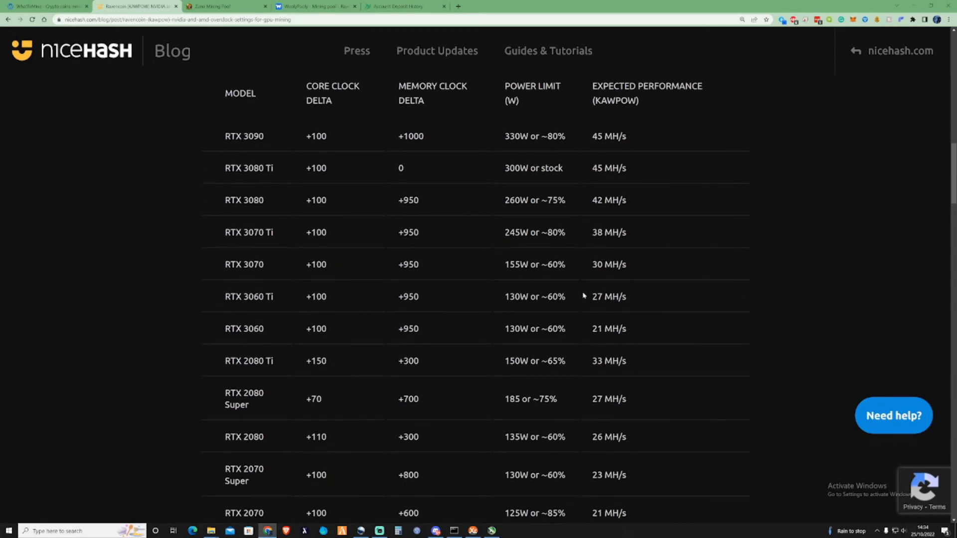
mouse_move(578, 305)
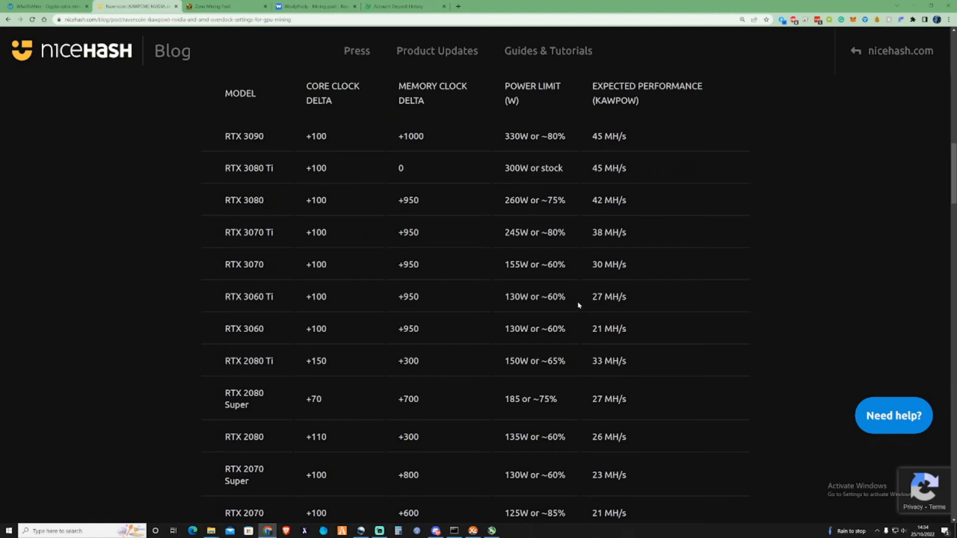
double_click(602, 296)
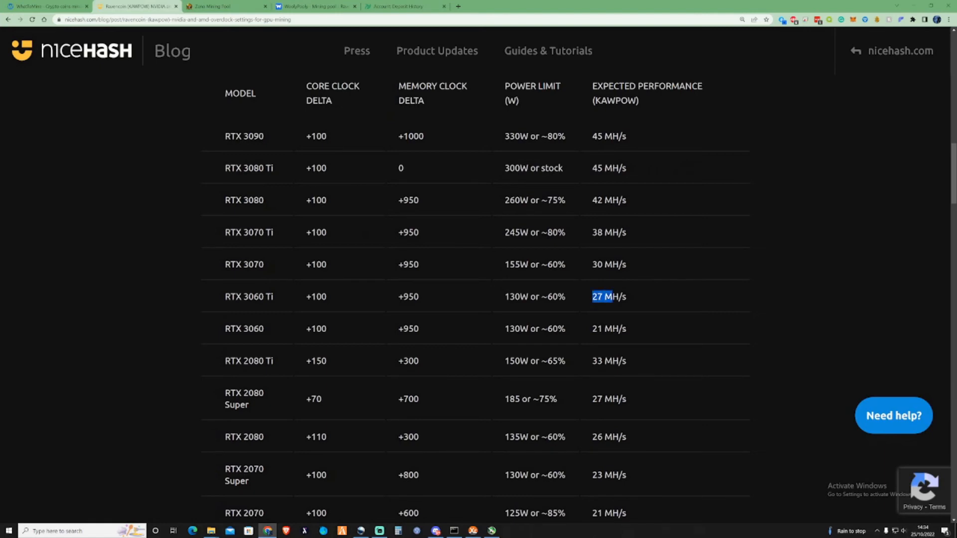
scroll("down", 3)
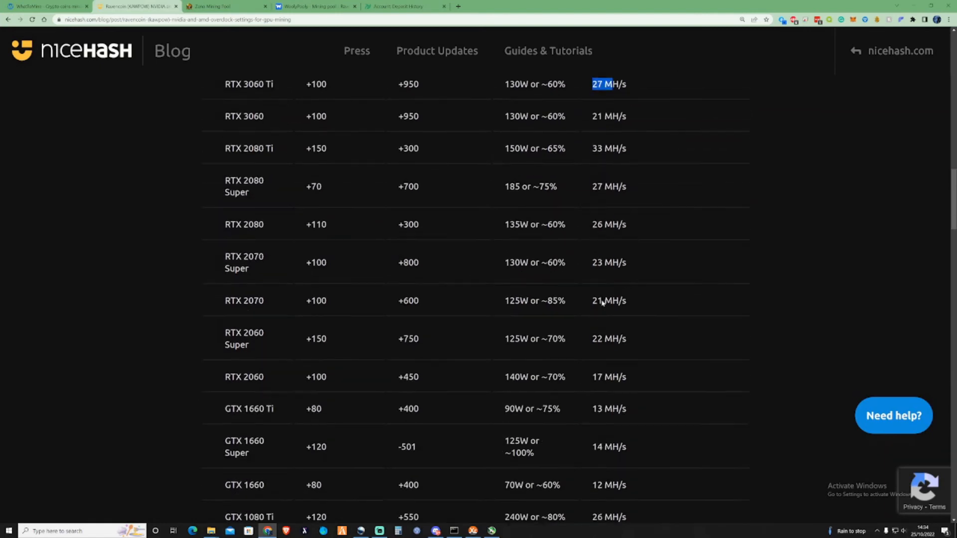
scroll("down", 3)
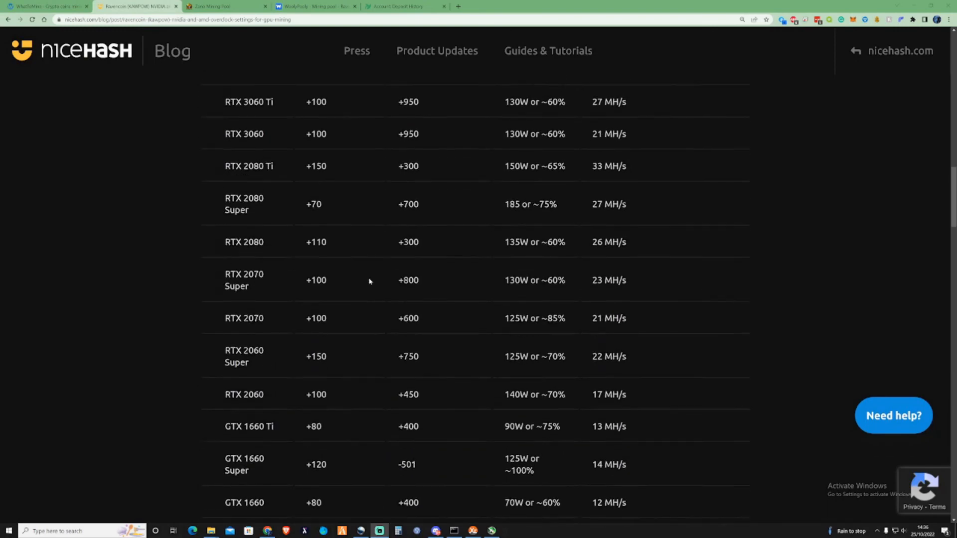
scroll("up", 3)
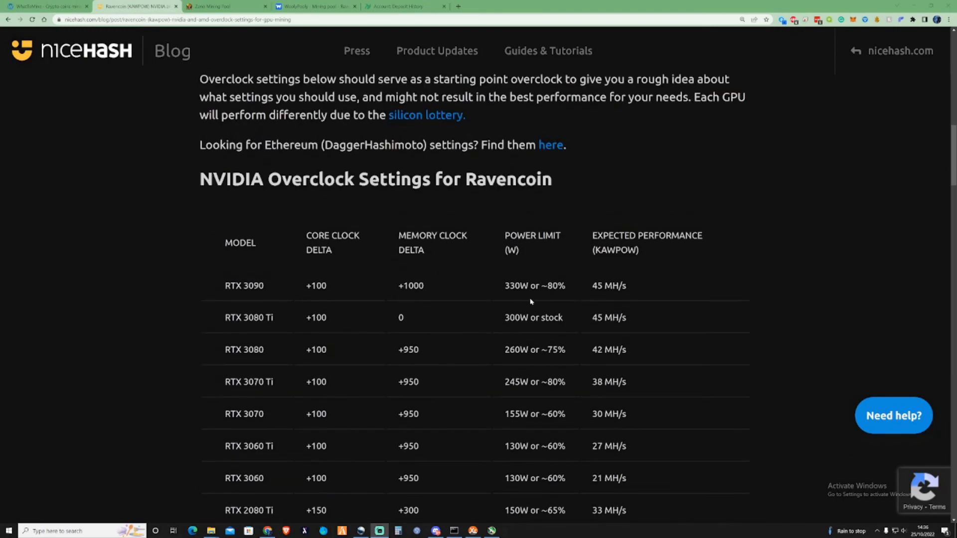
scroll("up", 3)
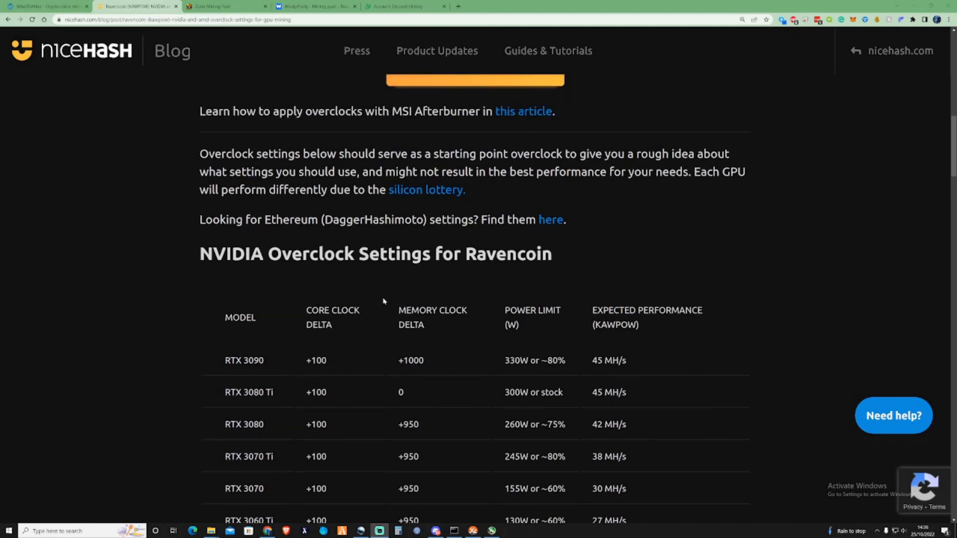
scroll("down", 3)
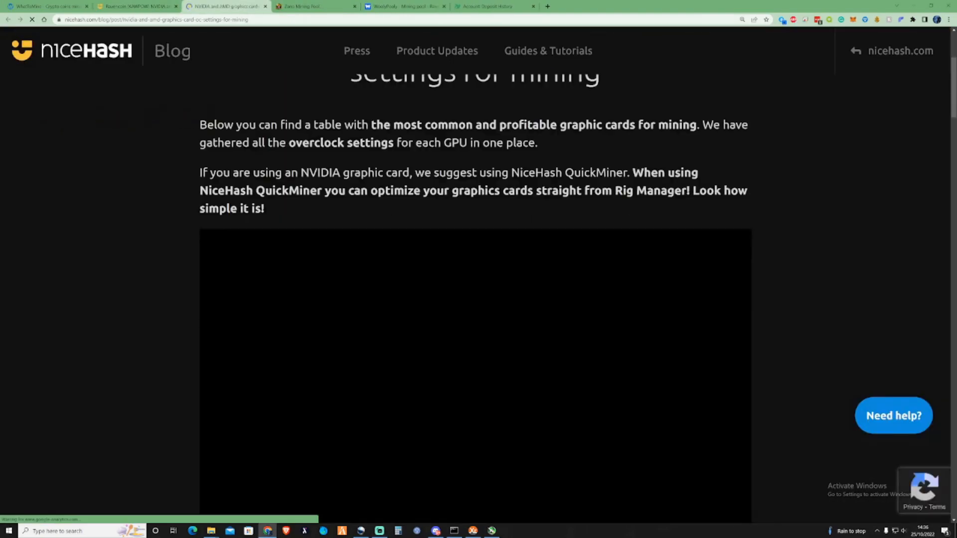
Scroll the mining OC article to the AMD table through RX 470 8GB, then up to GTX rows.
scroll("down", 3)
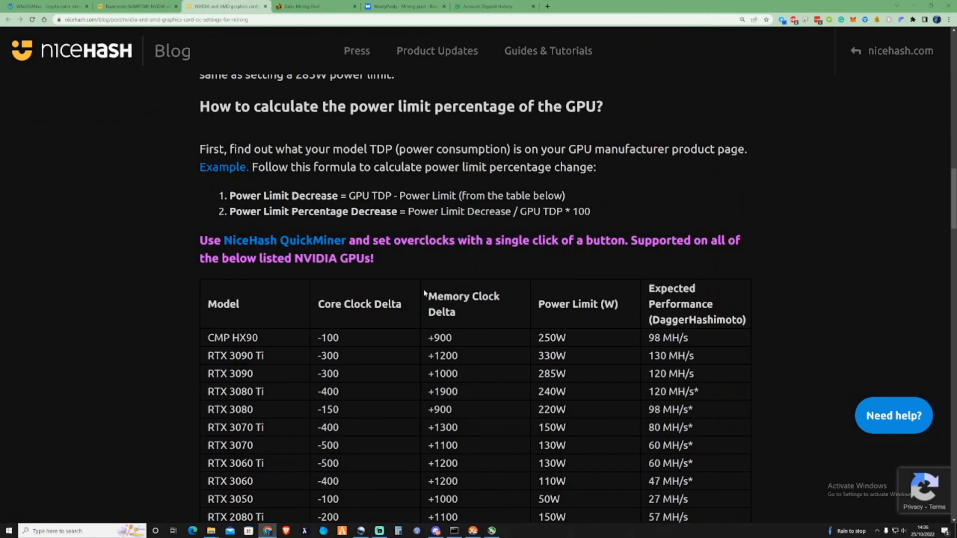
scroll("down", 3)
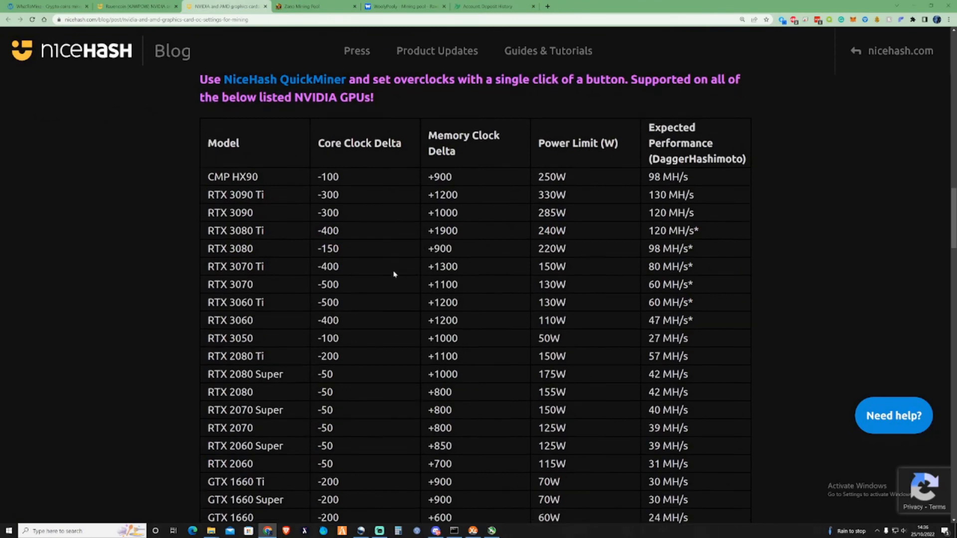
scroll("down", 3)
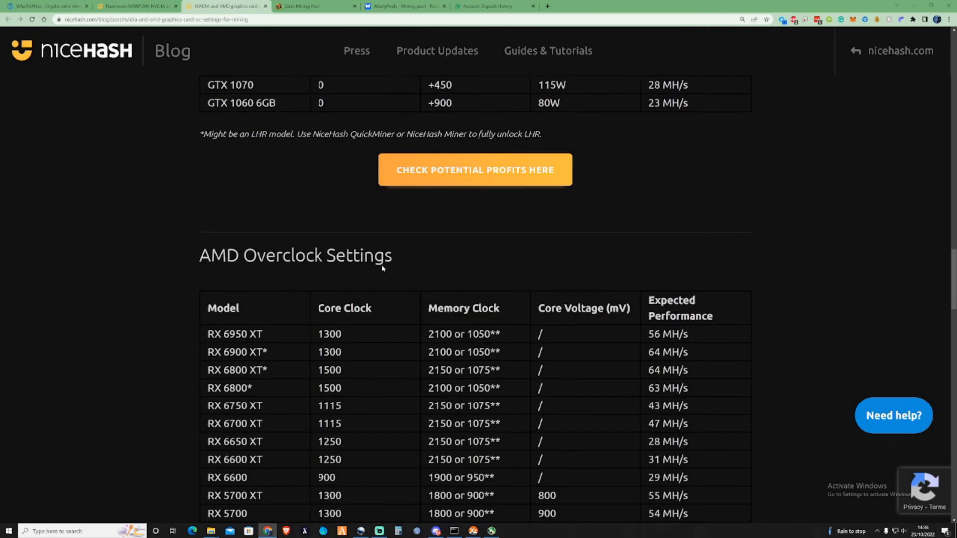
scroll("down", 3)
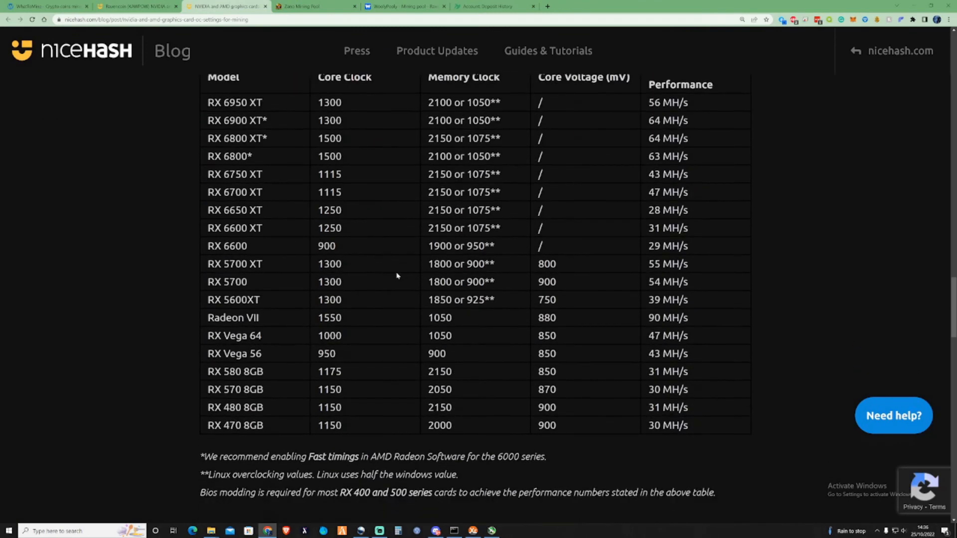
scroll("up", 3)
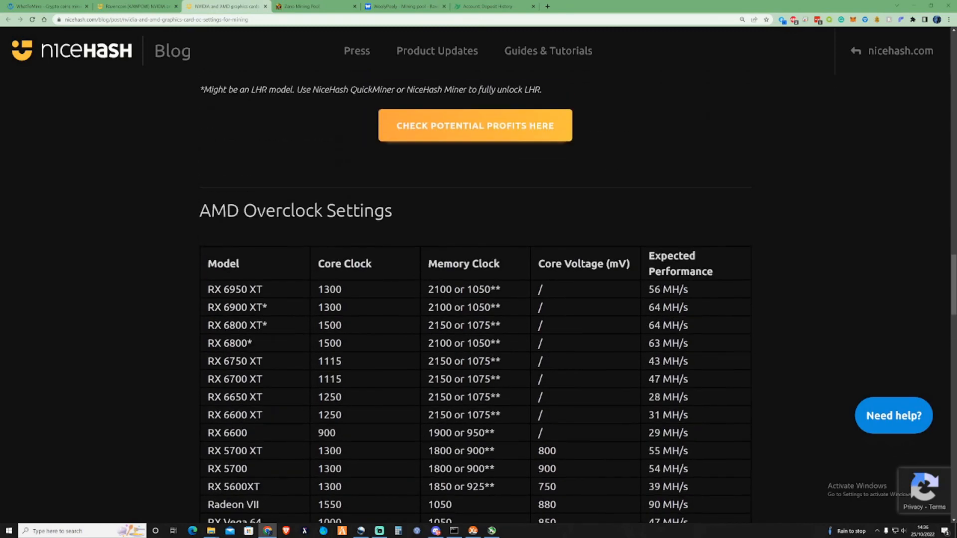
scroll("down", 3)
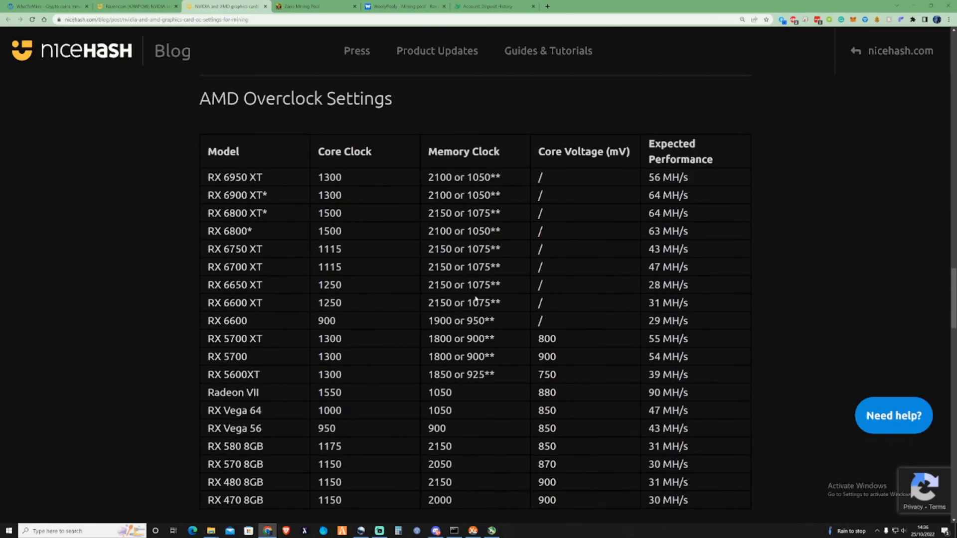
scroll("down", 3)
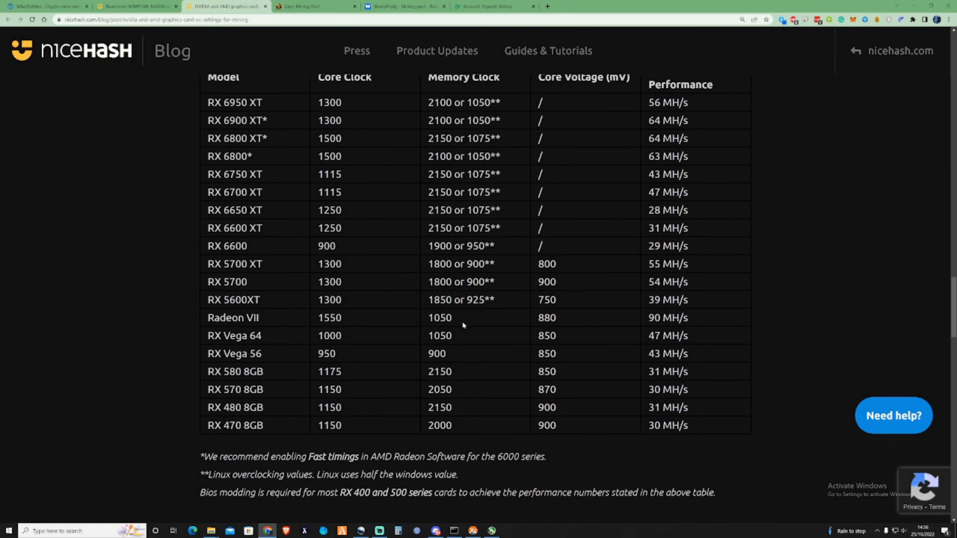
scroll("up", 3)
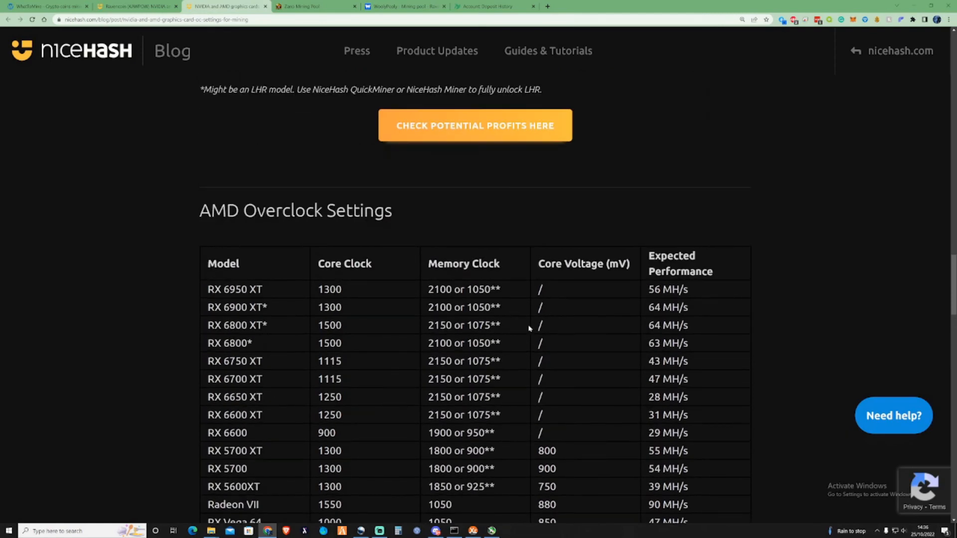
mouse_move(517, 320)
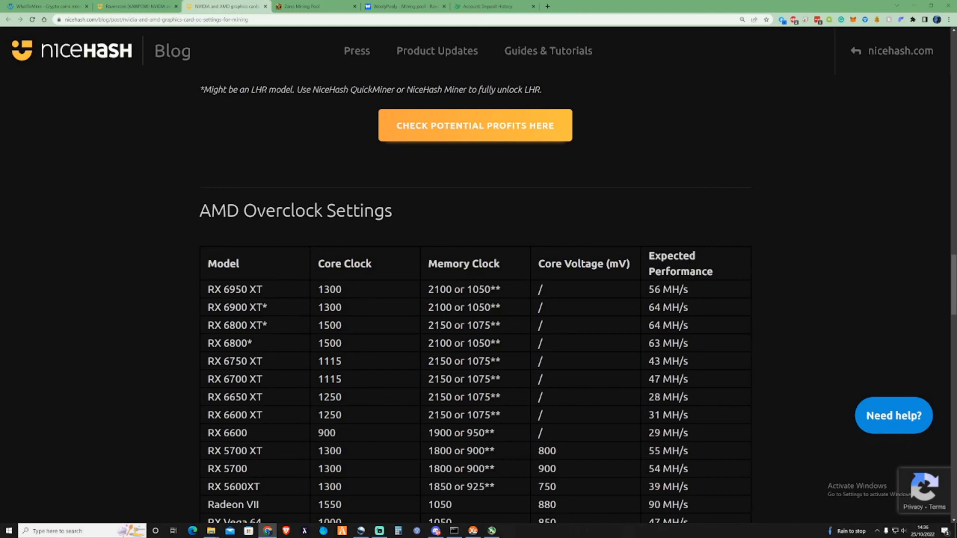
scroll("up", 3)
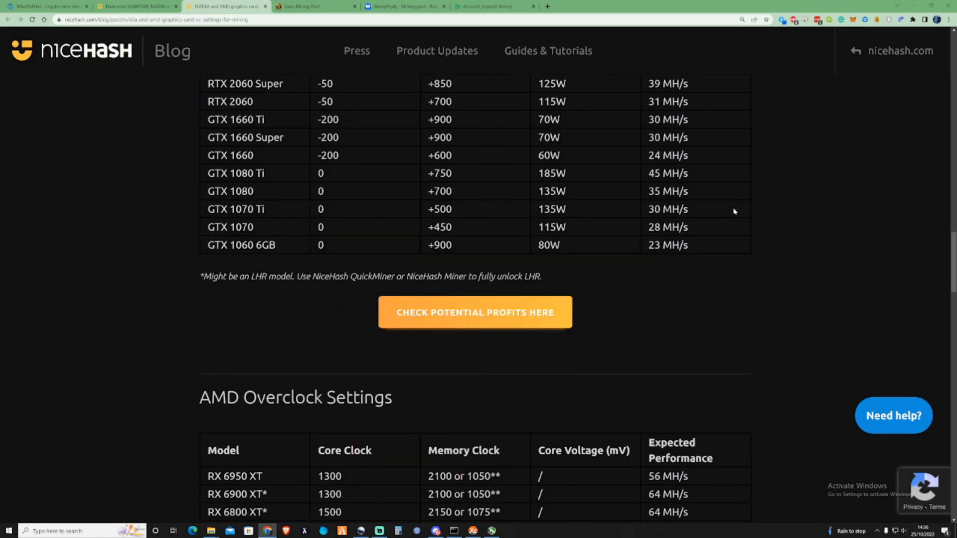
Scroll up to the article title, then back down to the full NVIDIA DaggerHashimoto table.
scroll("up", 3)
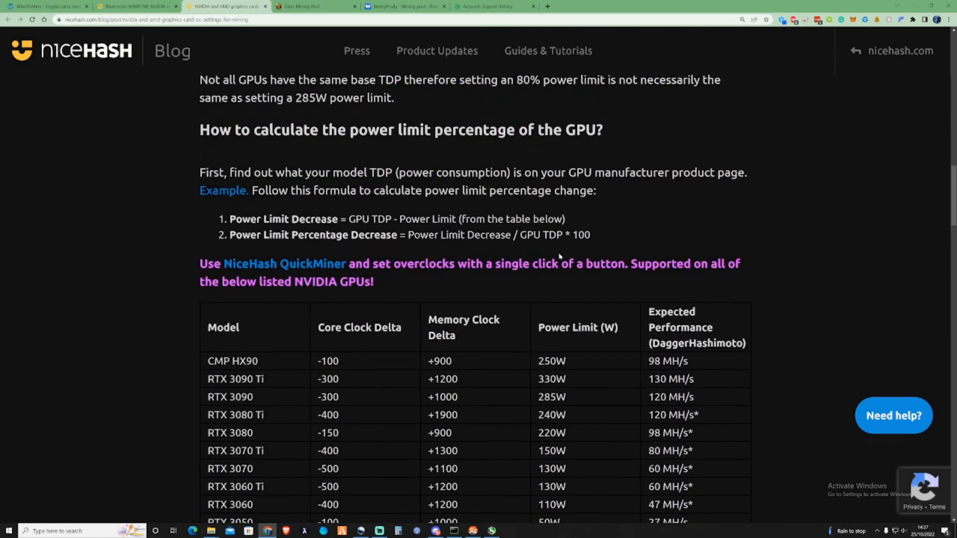
scroll("up", 3)
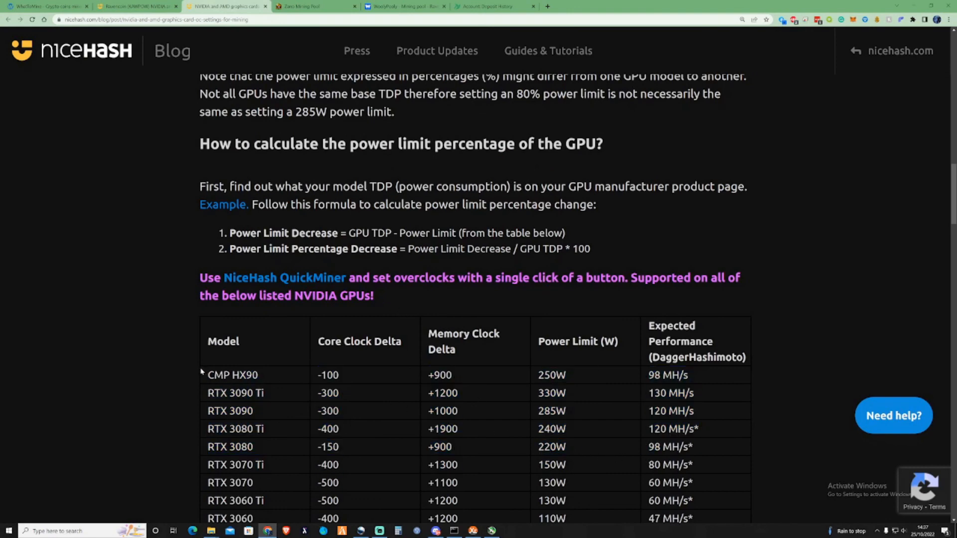
scroll("up", 3)
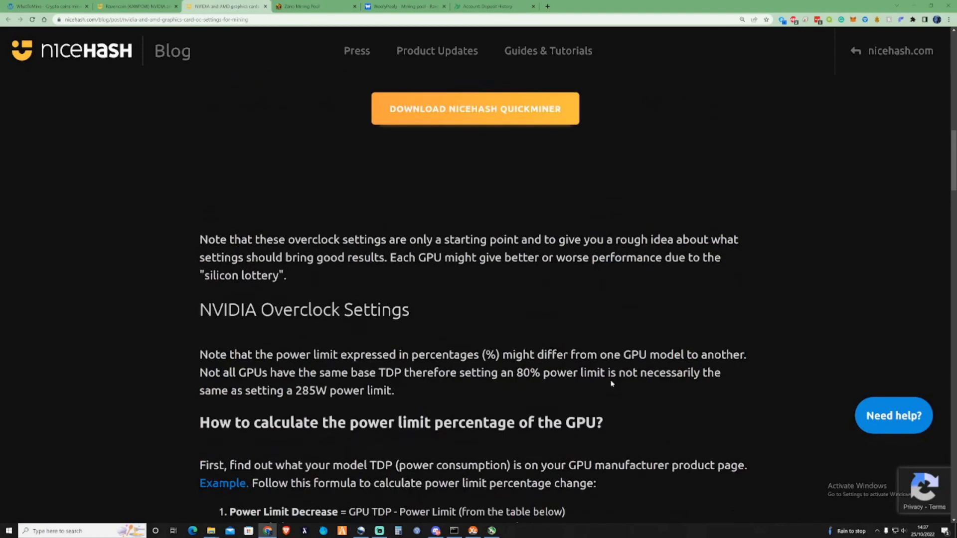
scroll("up", 3)
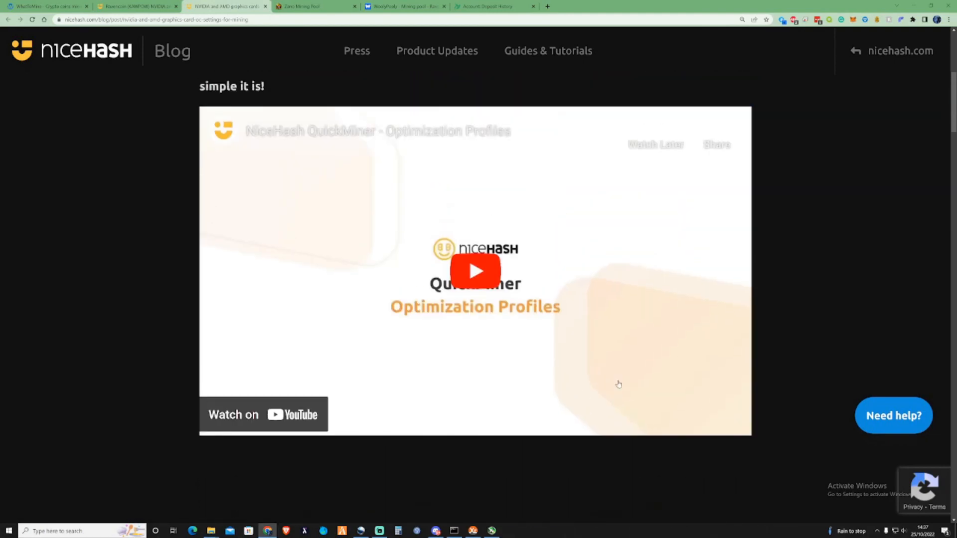
scroll("up", 3)
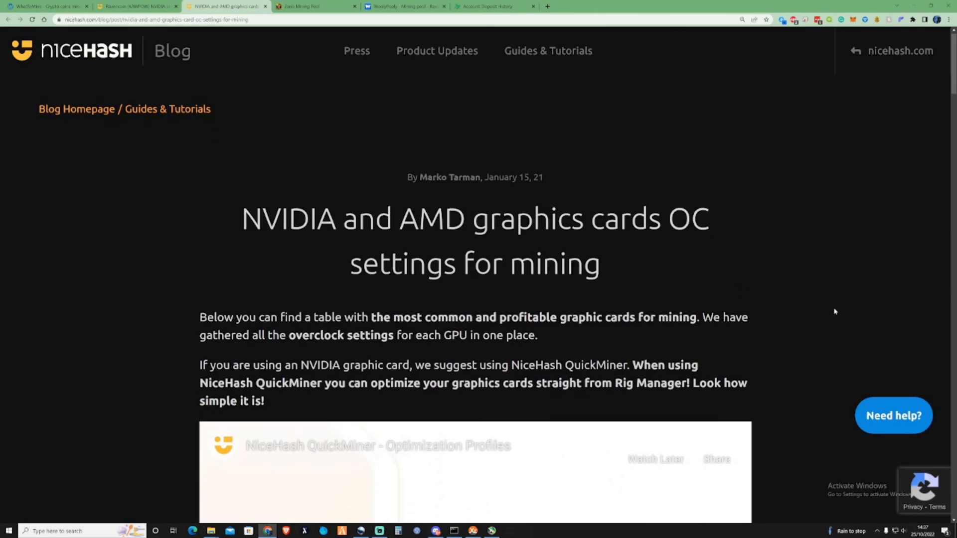
scroll("down", 3)
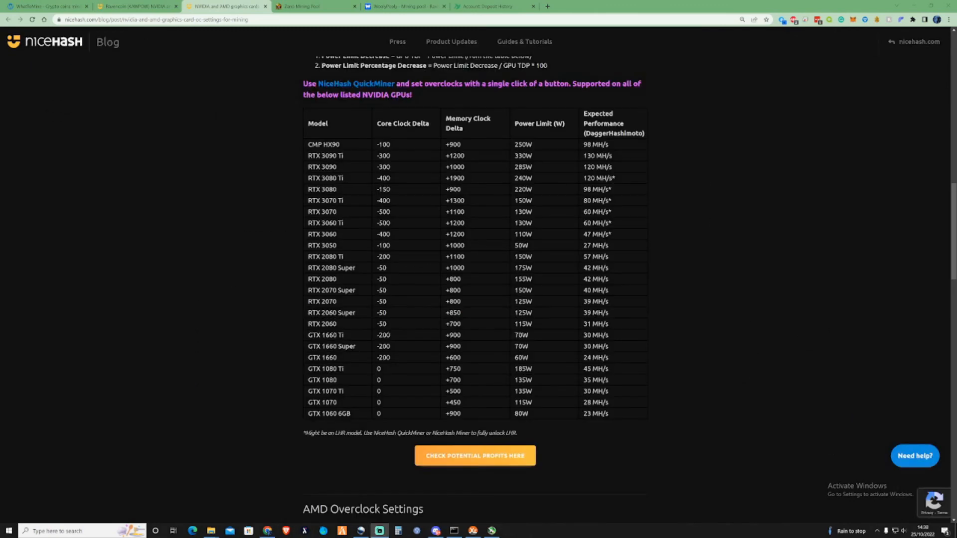
mouse_move(811, 155)
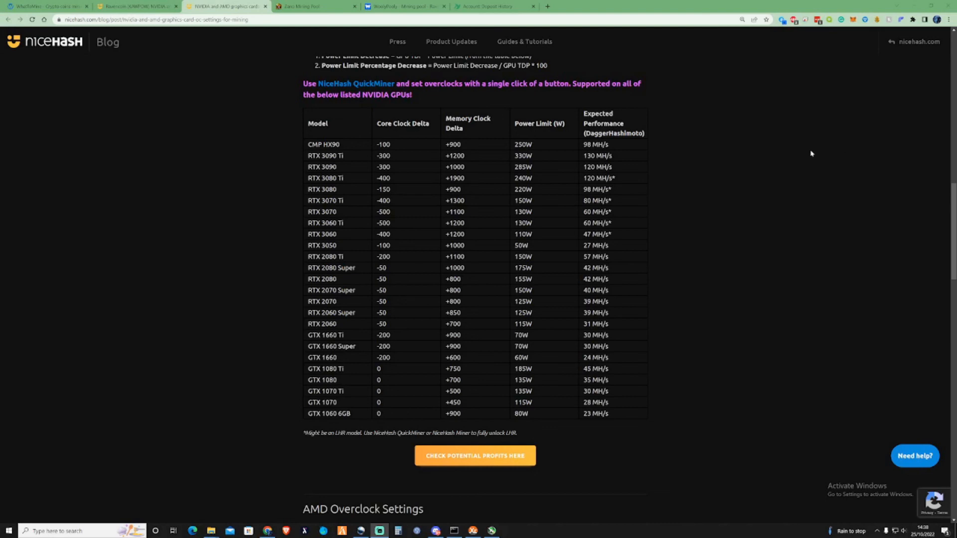
mouse_move(637, 196)
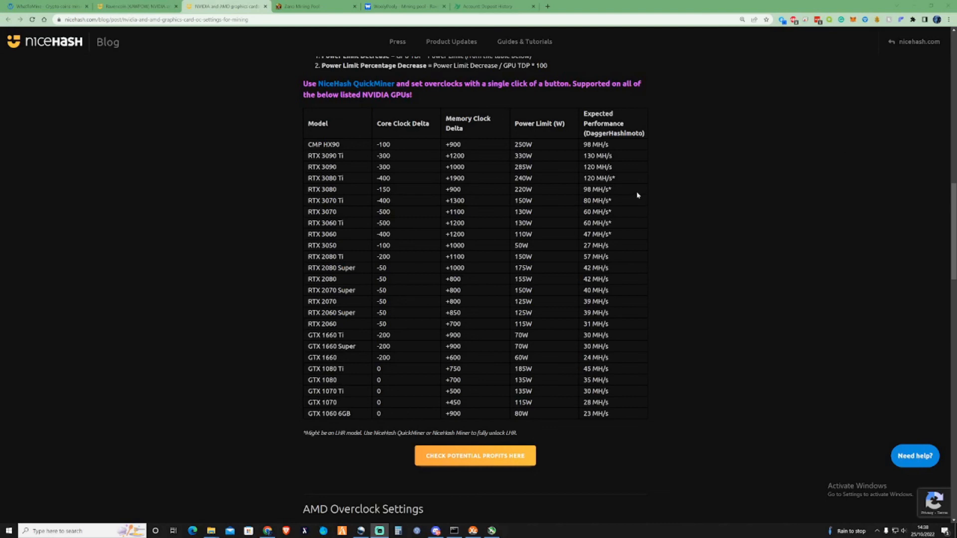
mouse_move(643, 196)
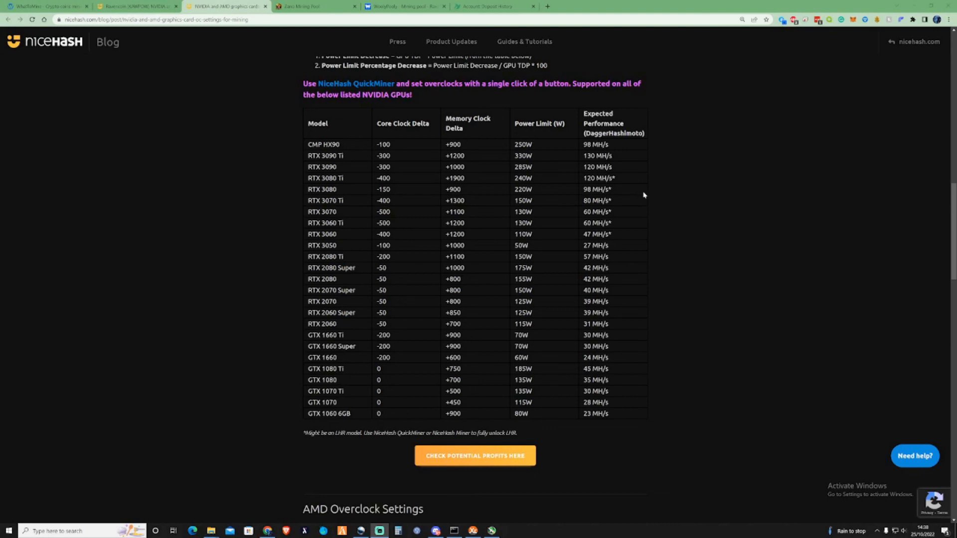
mouse_move(925, 198)
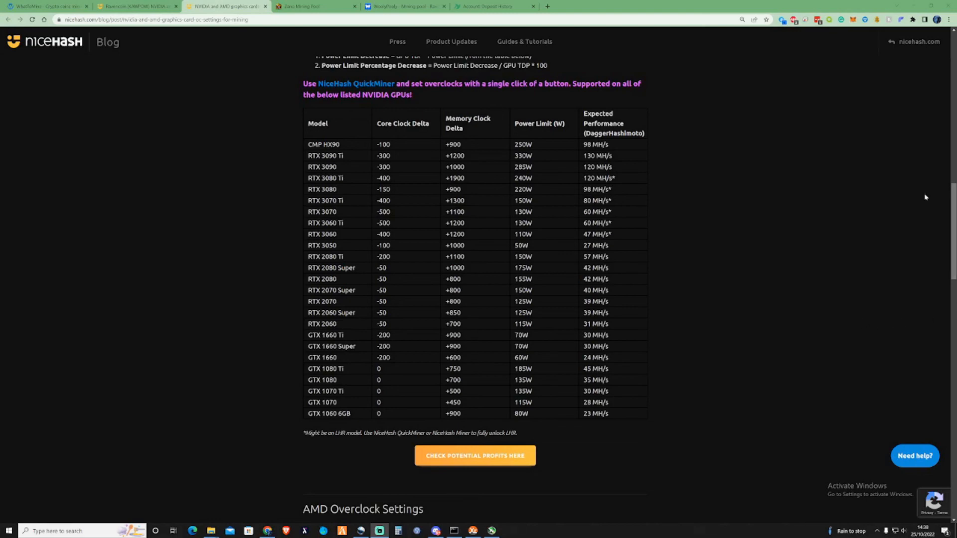